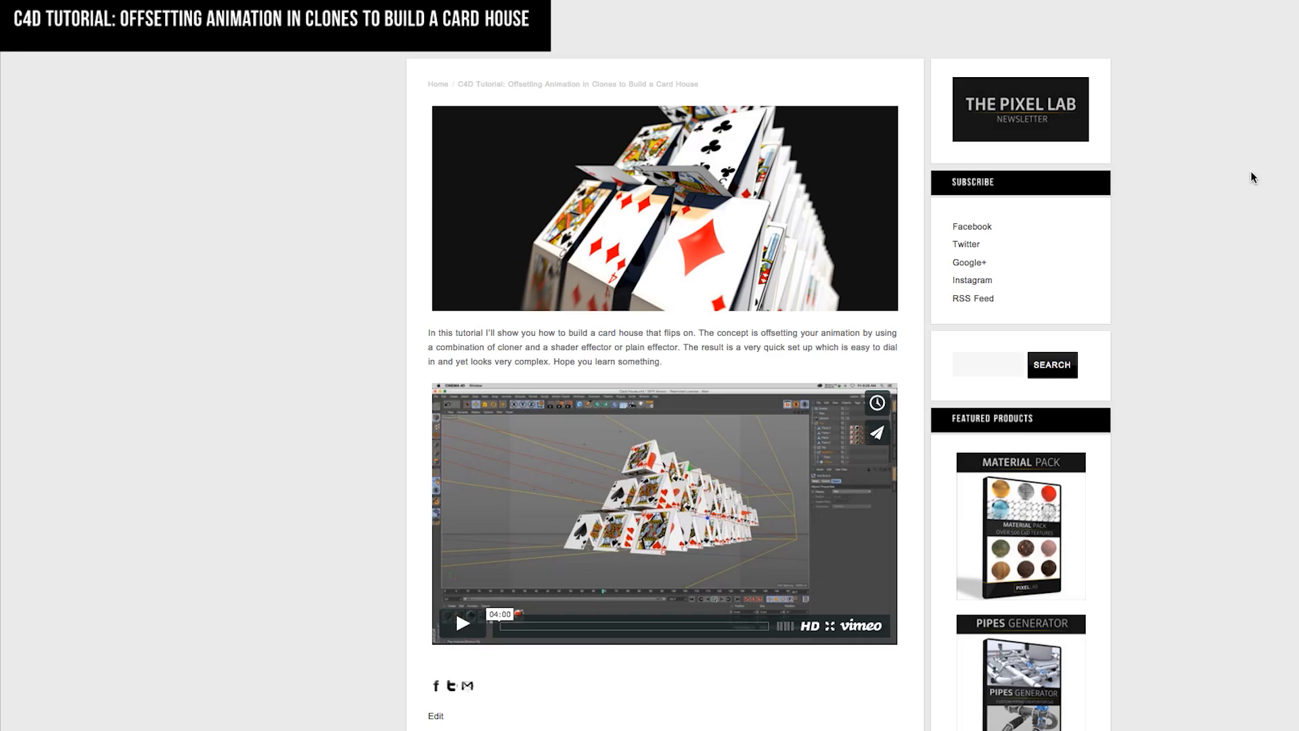
mouse_move(1276, 158)
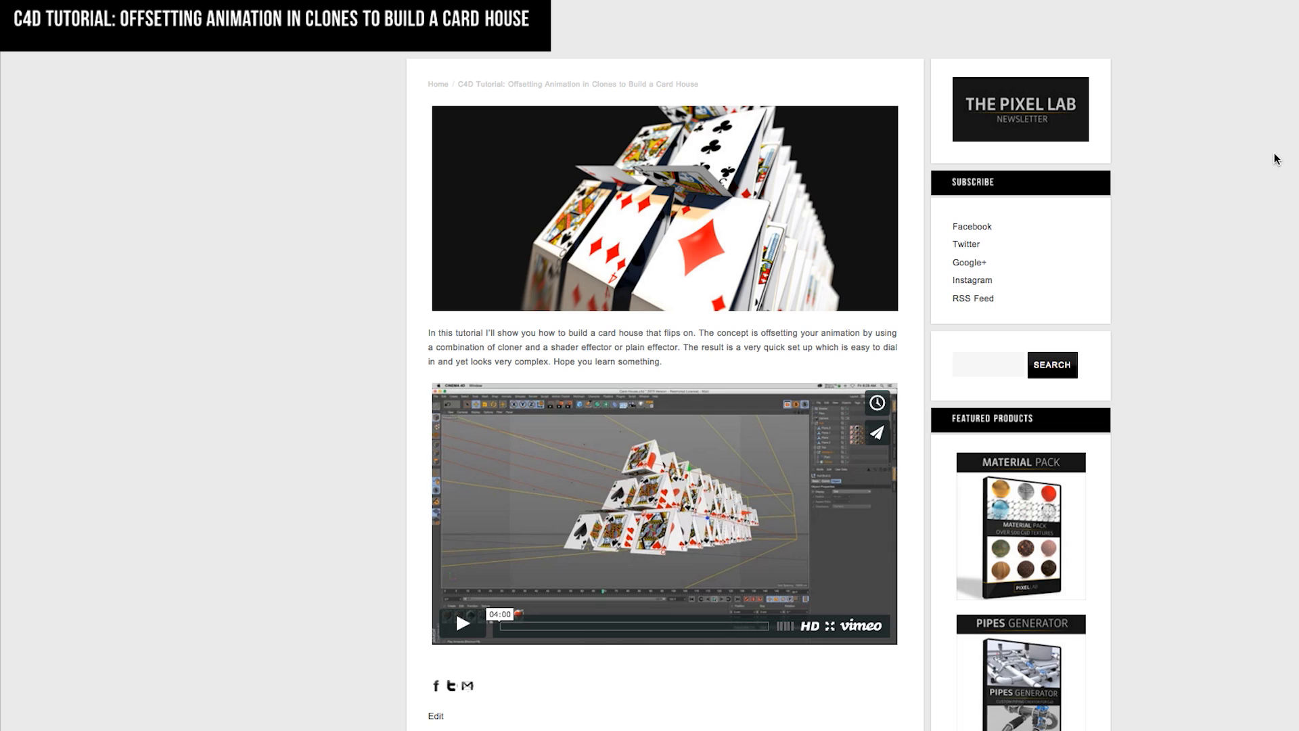
mouse_move(723, 205)
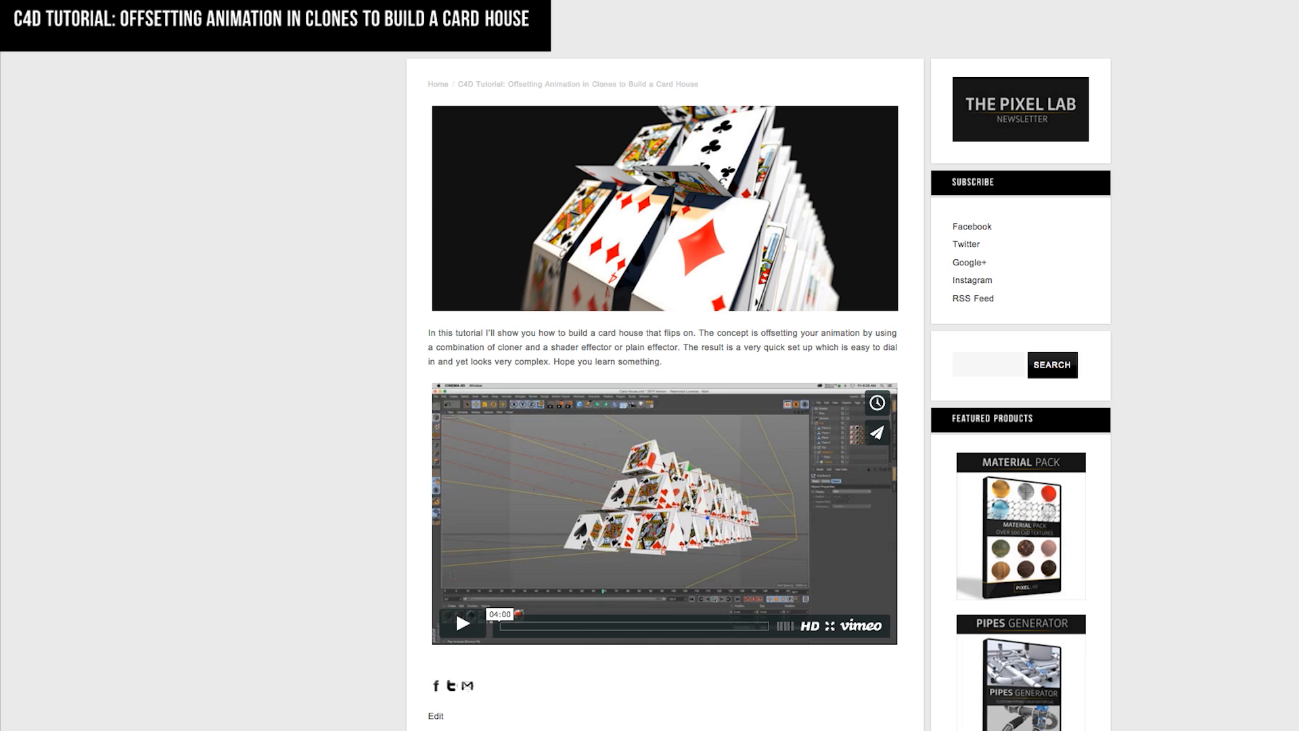
mouse_move(651, 206)
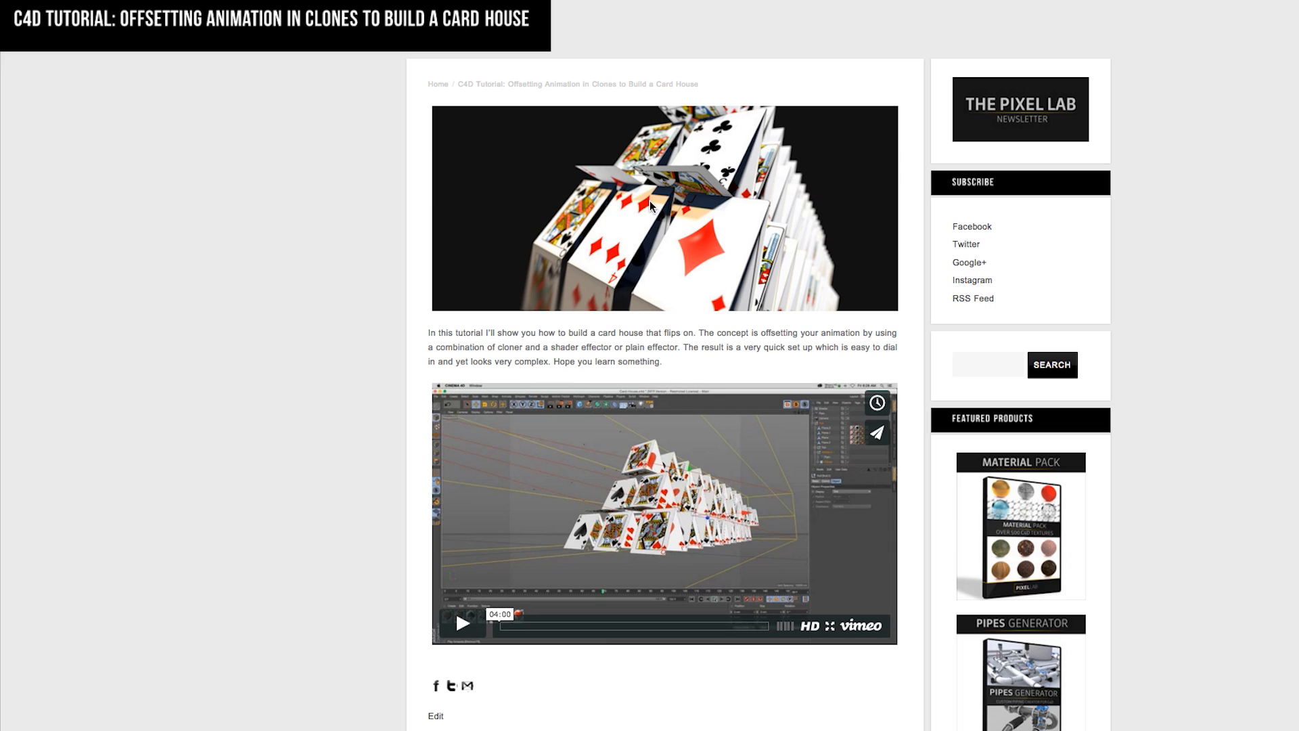
mouse_move(755, 226)
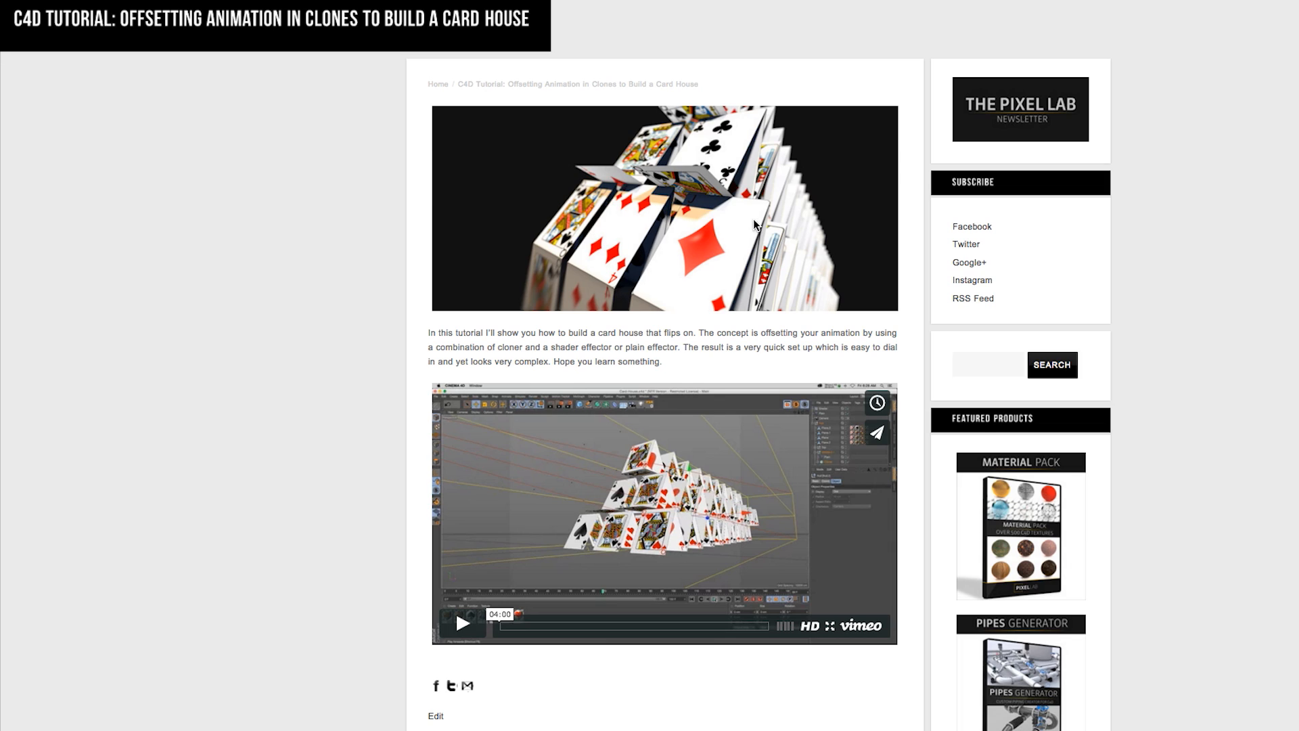
mouse_move(829, 247)
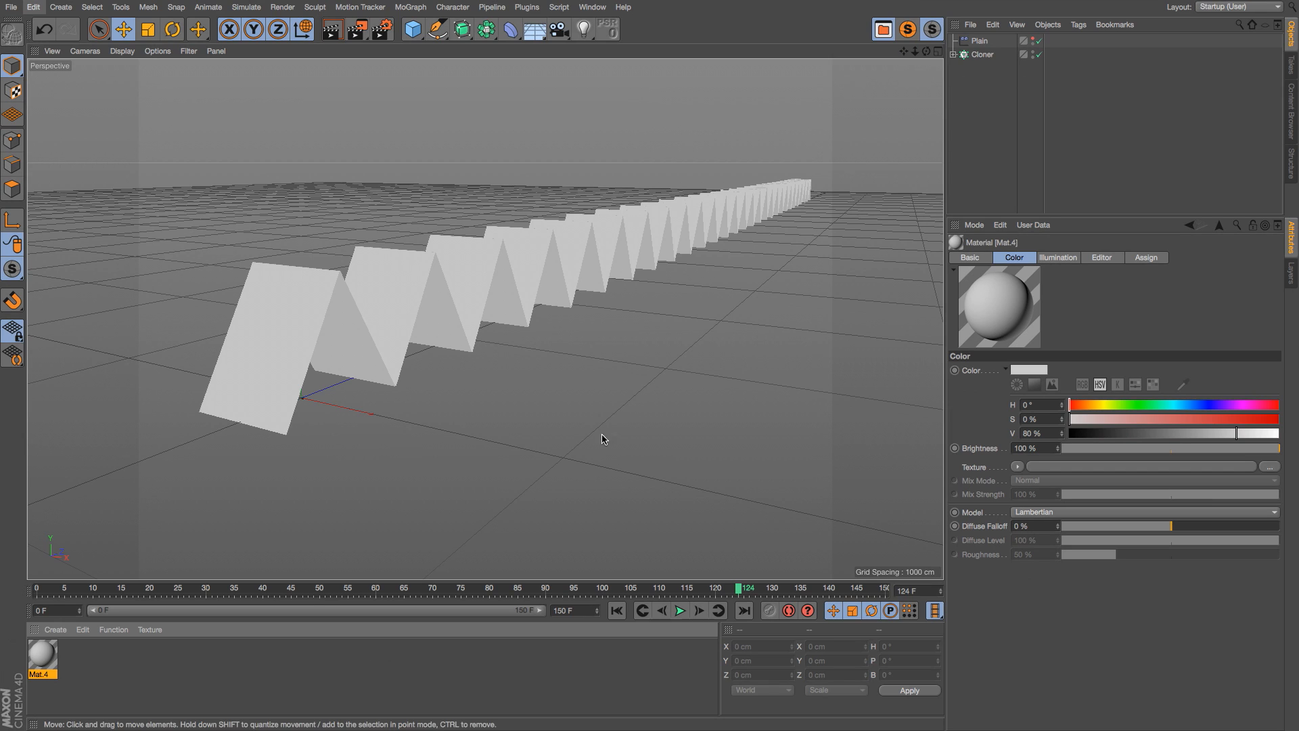
Assign a MoGraph Multi Shader as the colour texture of material Mat.4.
double_click(42, 655)
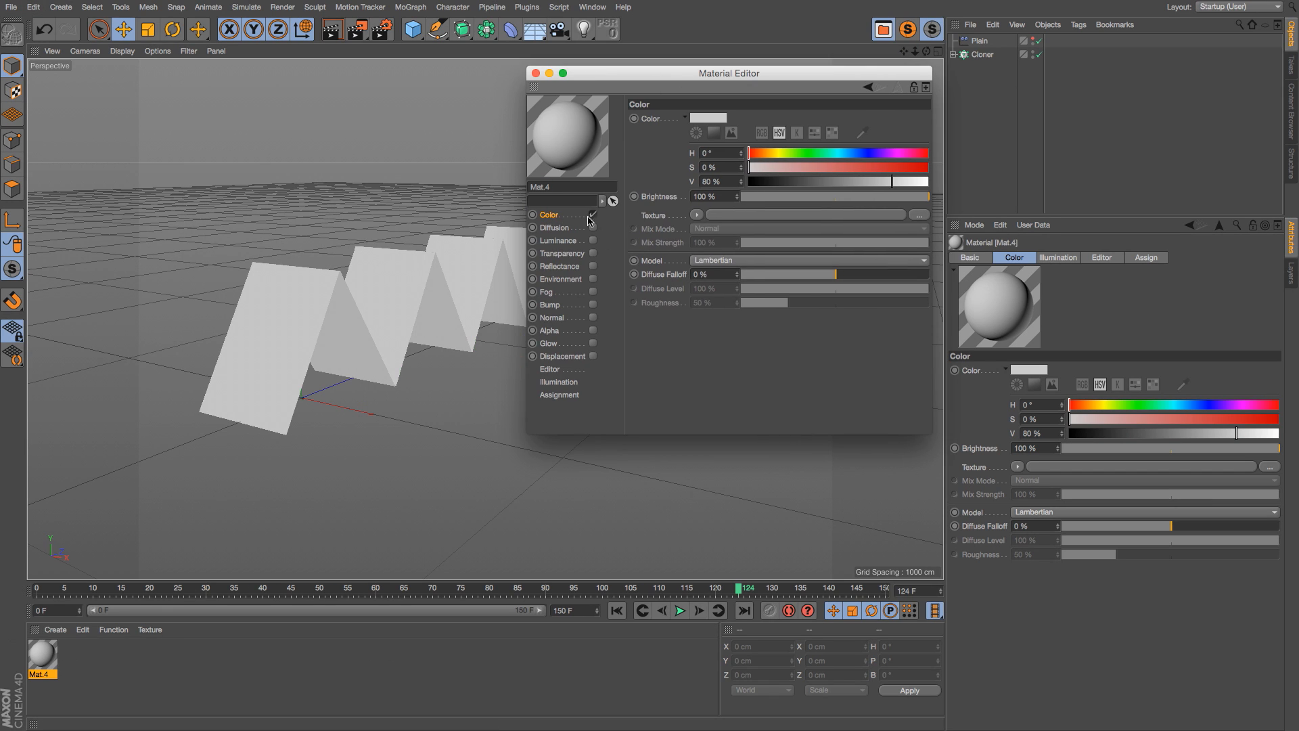
click(698, 215)
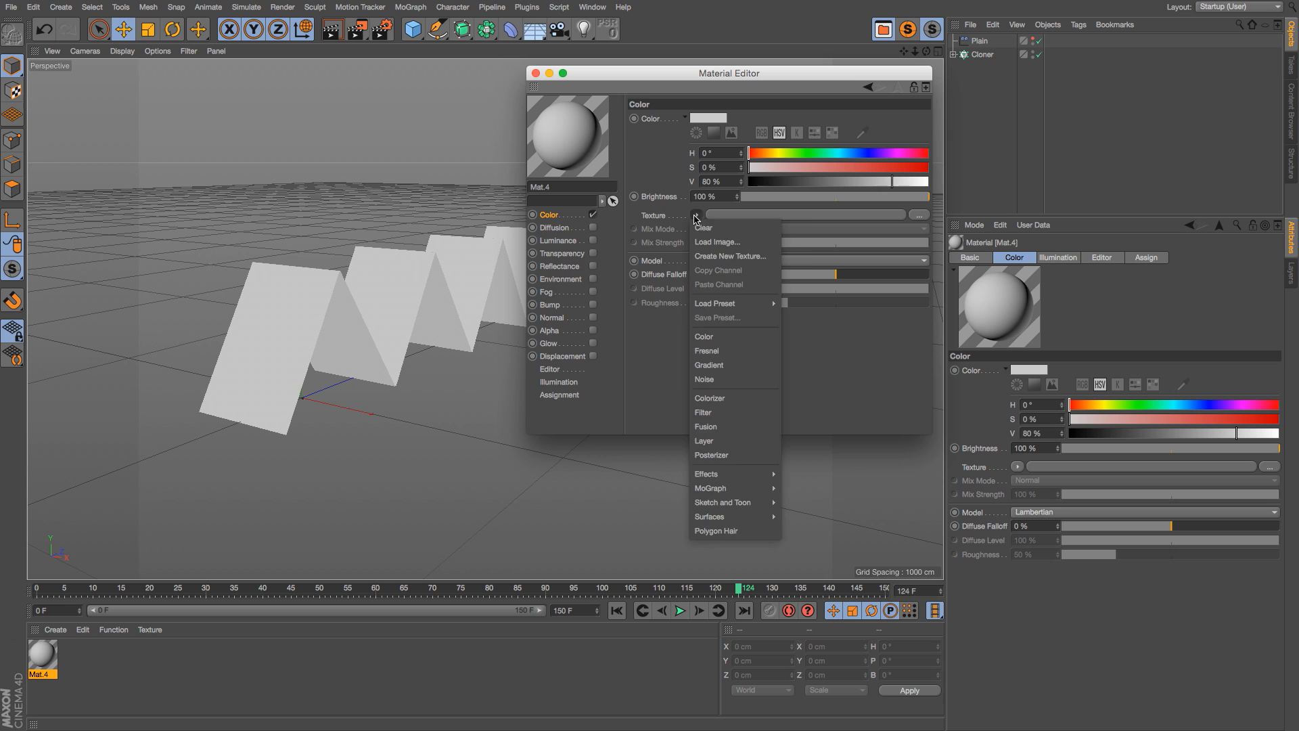
mouse_move(710, 488)
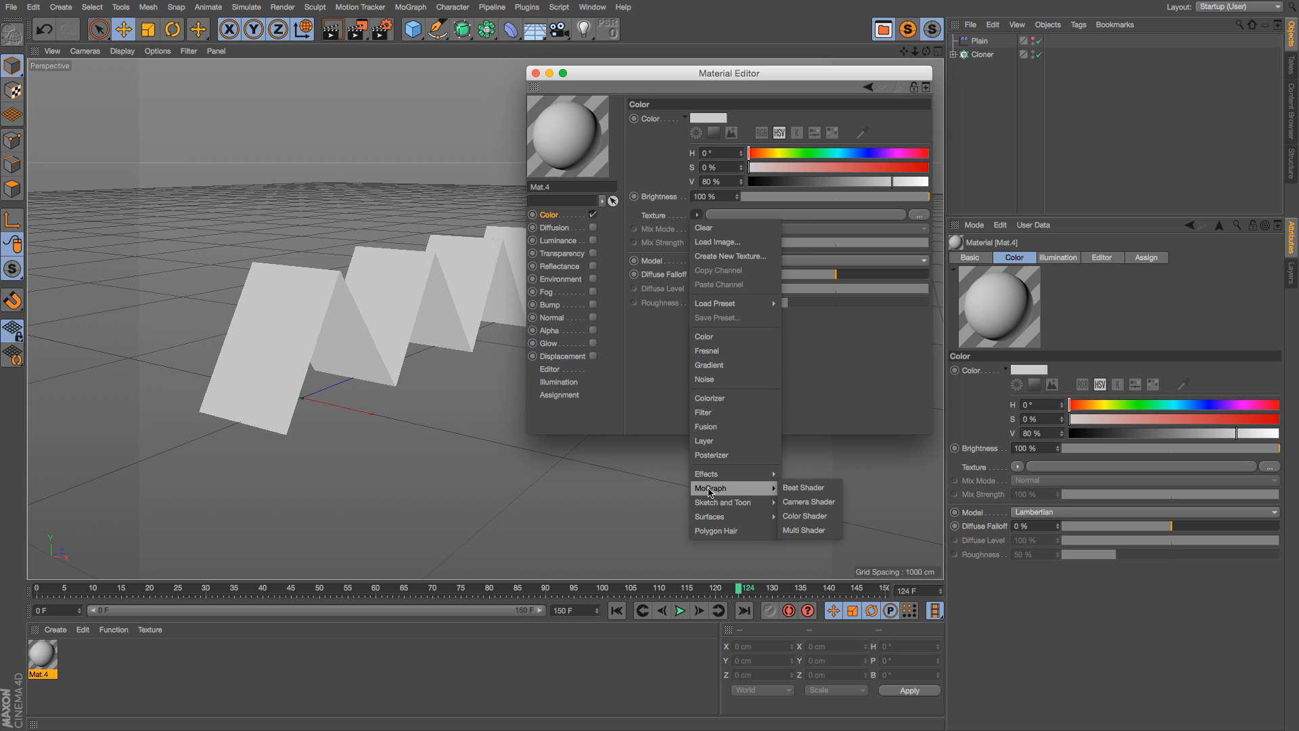
mouse_move(807, 501)
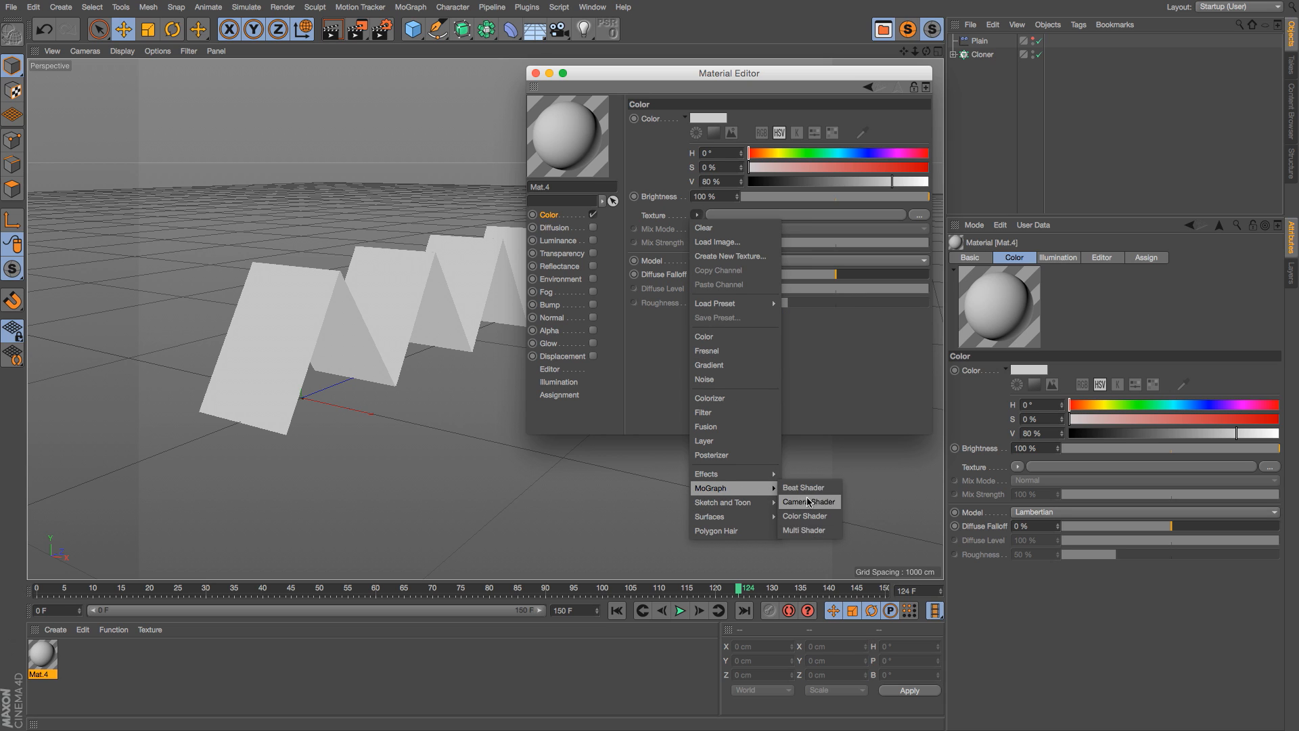
mouse_move(740, 491)
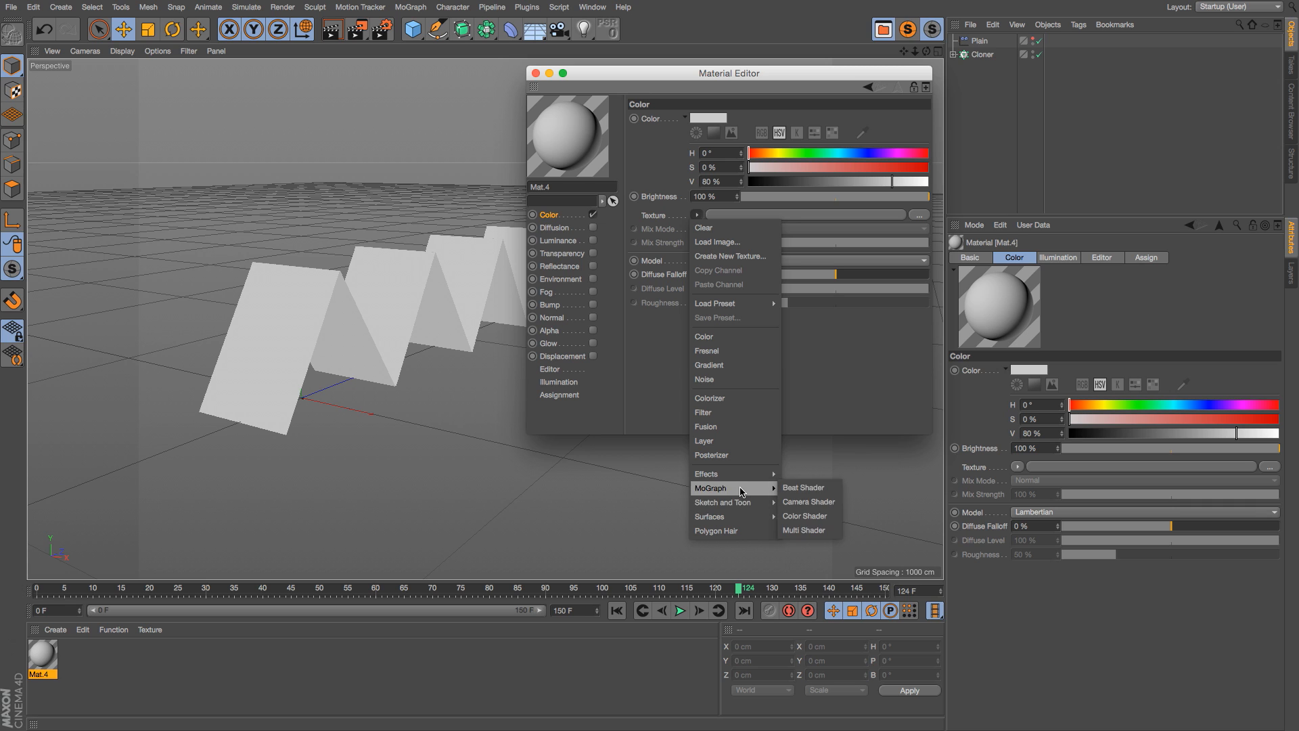
click(412, 6)
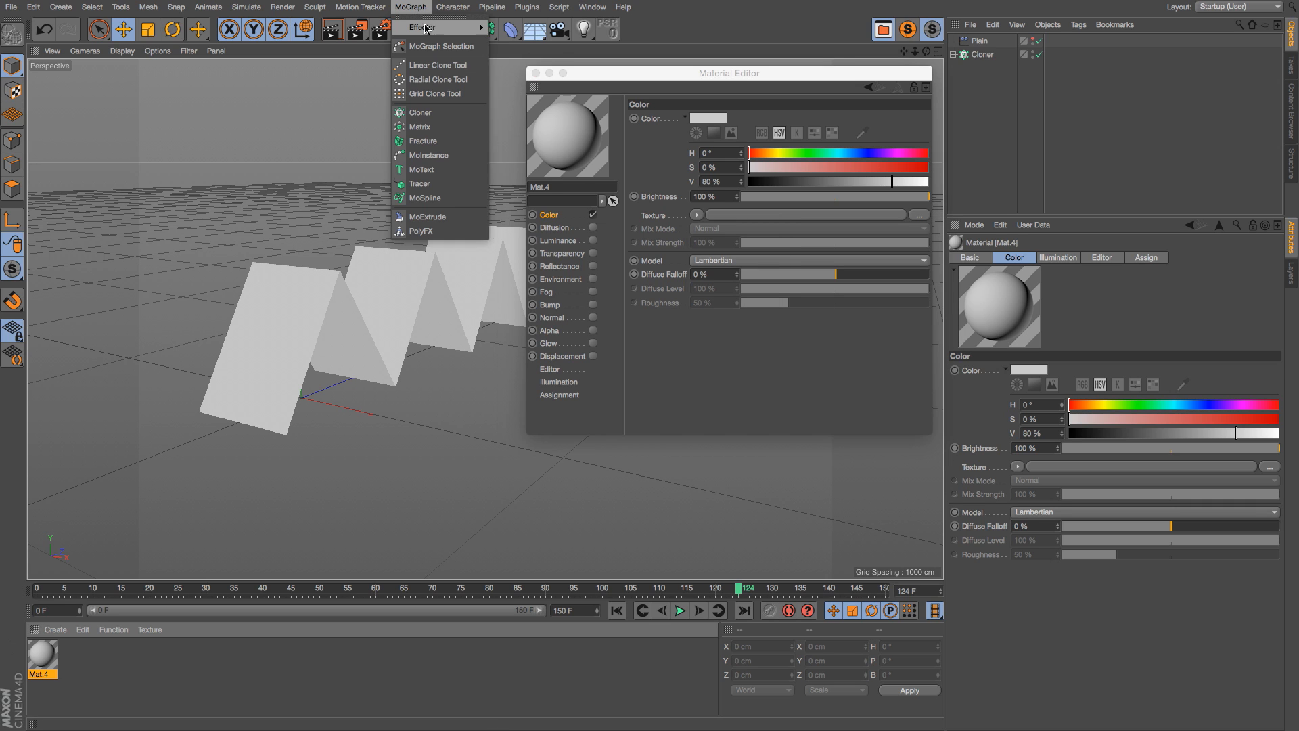
click(422, 27)
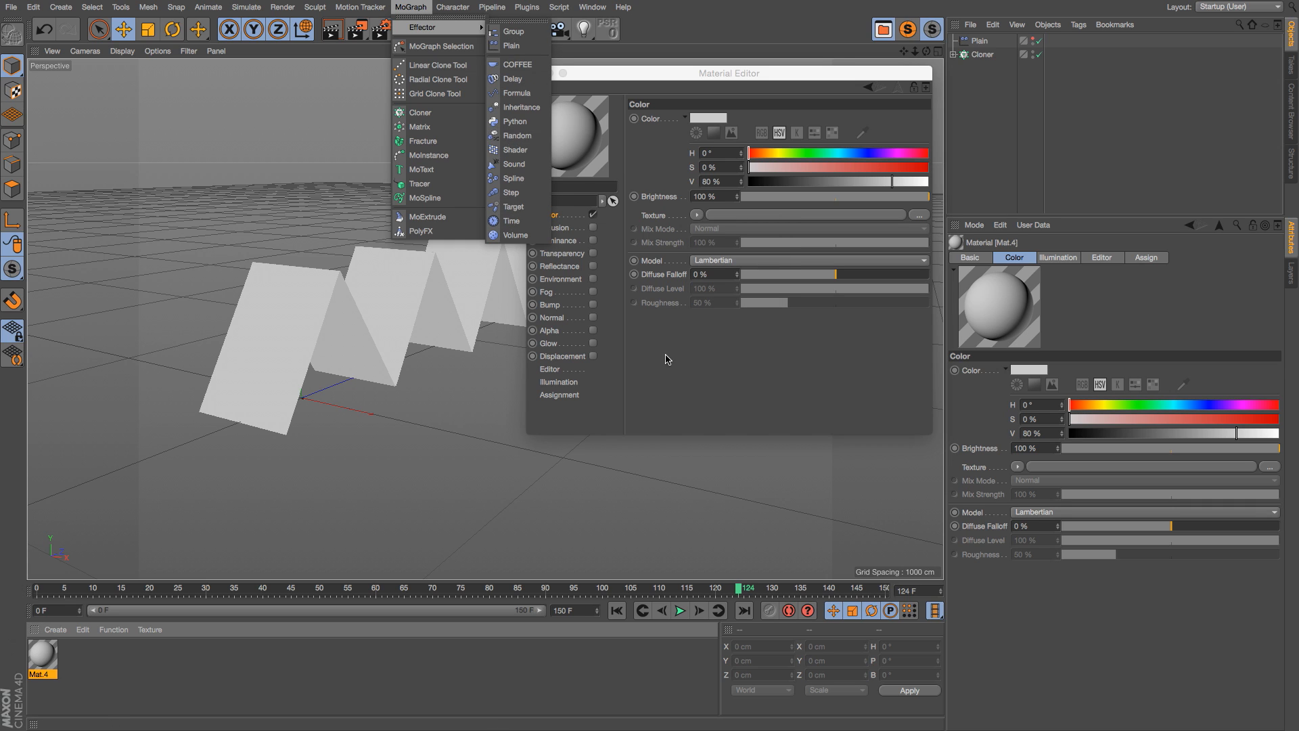
click(698, 215)
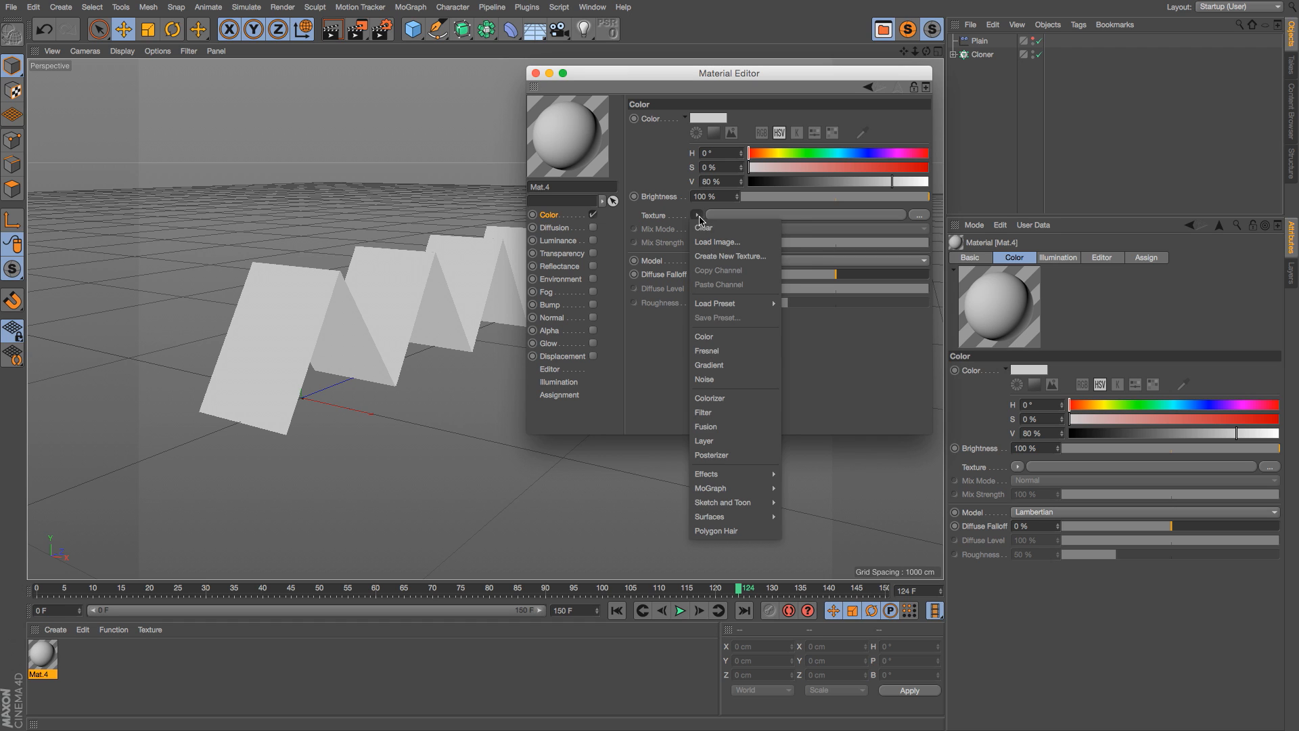
click(704, 440)
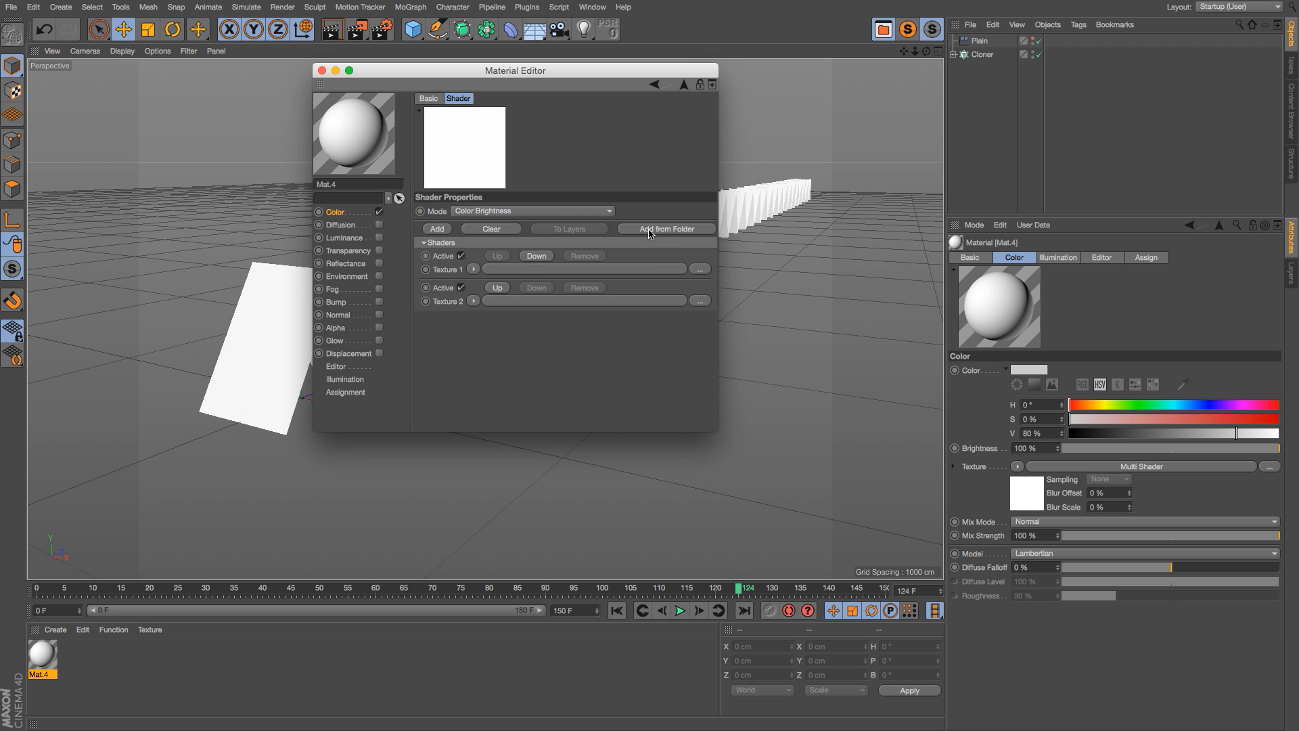
Load the whole PNG-cards-1.3 folder of card images into the Multi Shader.
click(665, 228)
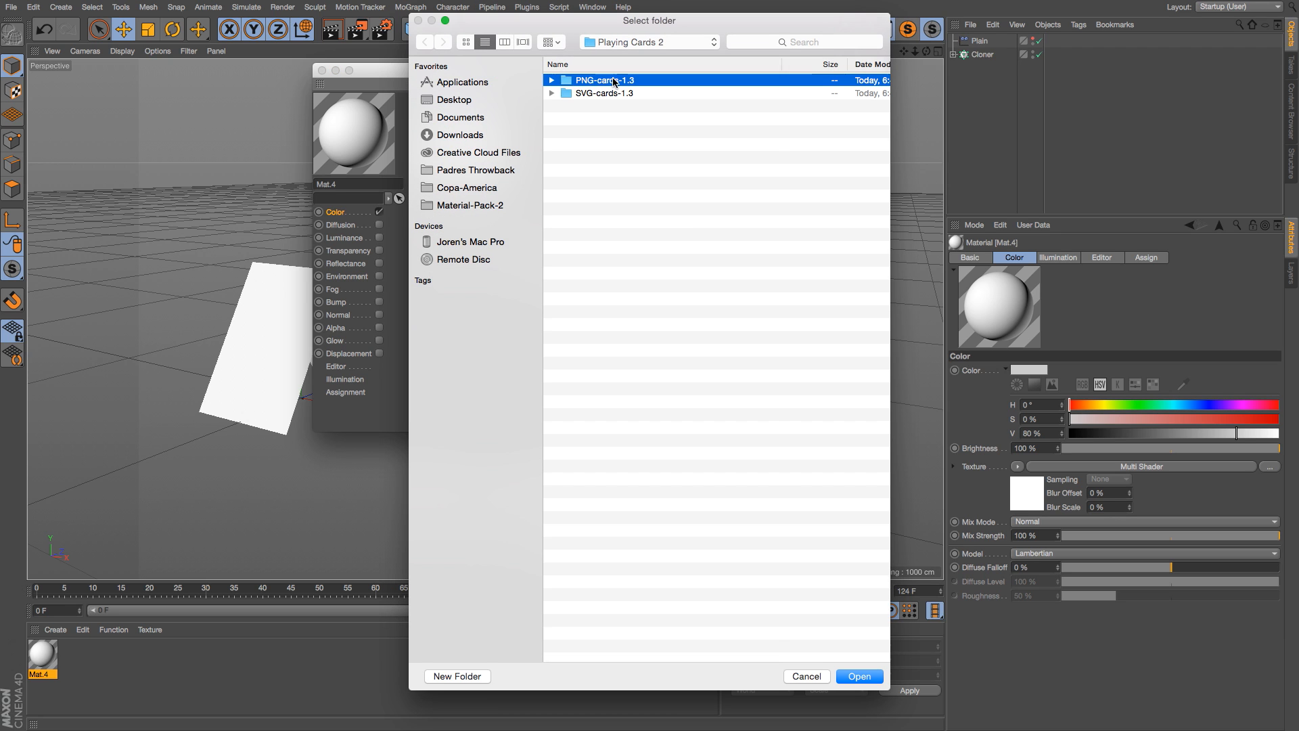
click(551, 79)
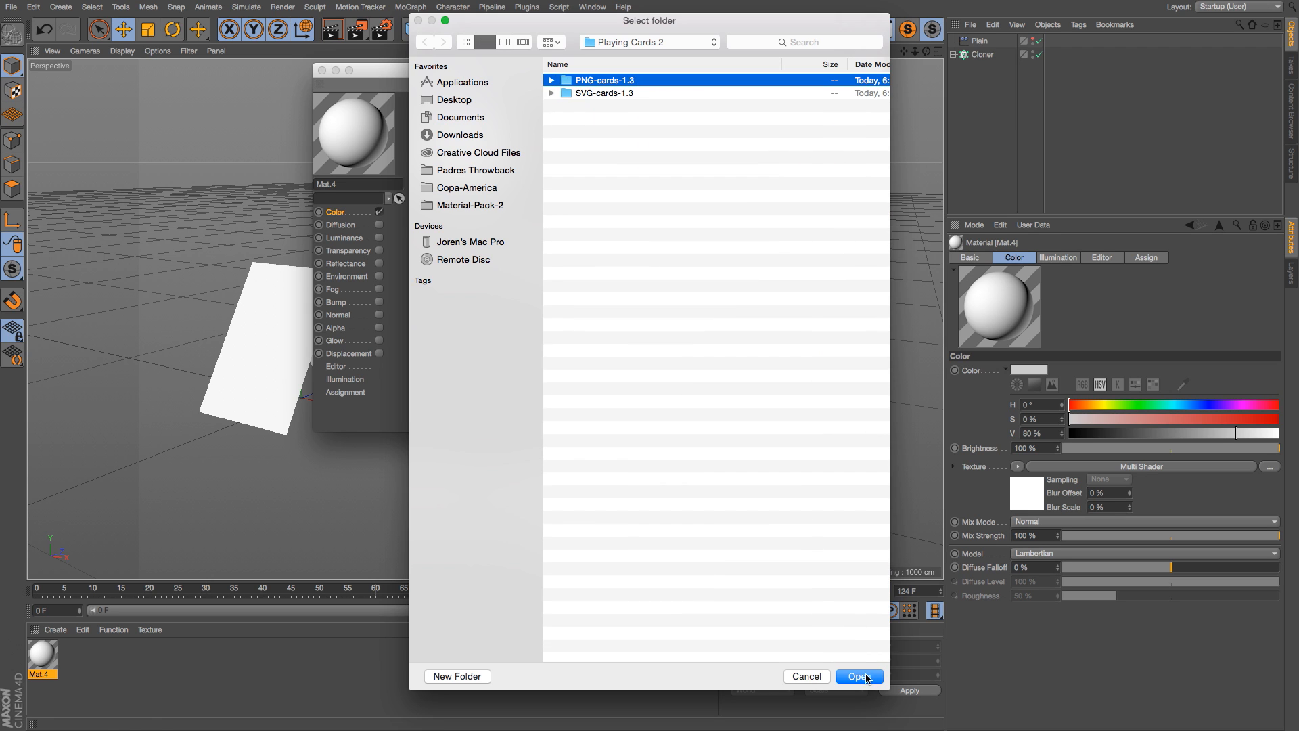
click(859, 677)
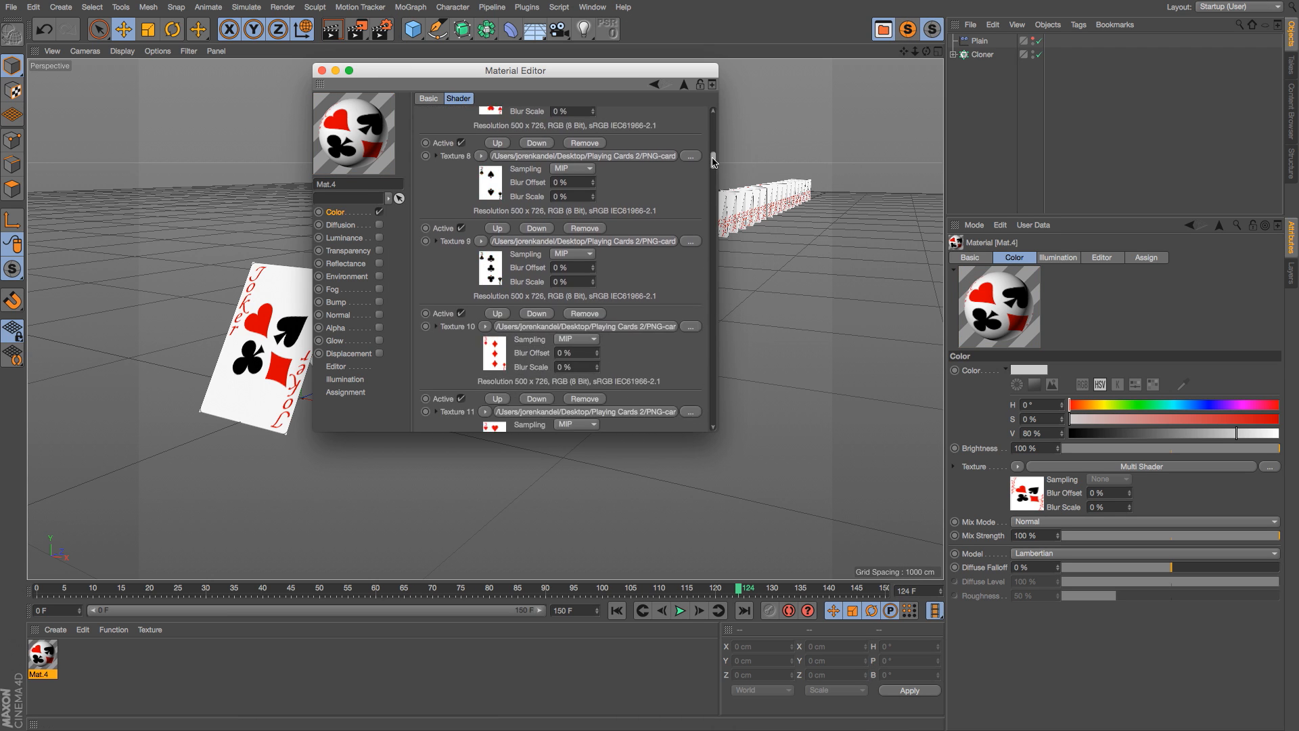
scroll(down, 3)
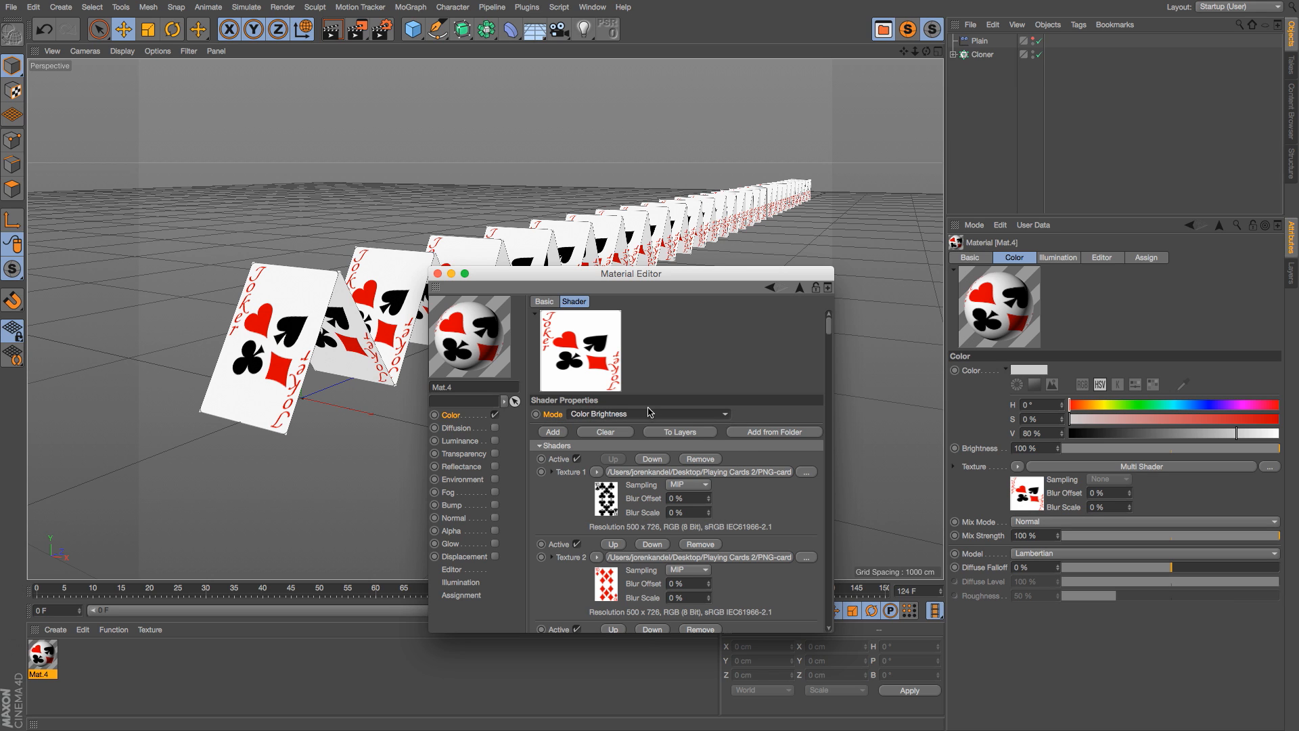
mouse_move(762, 408)
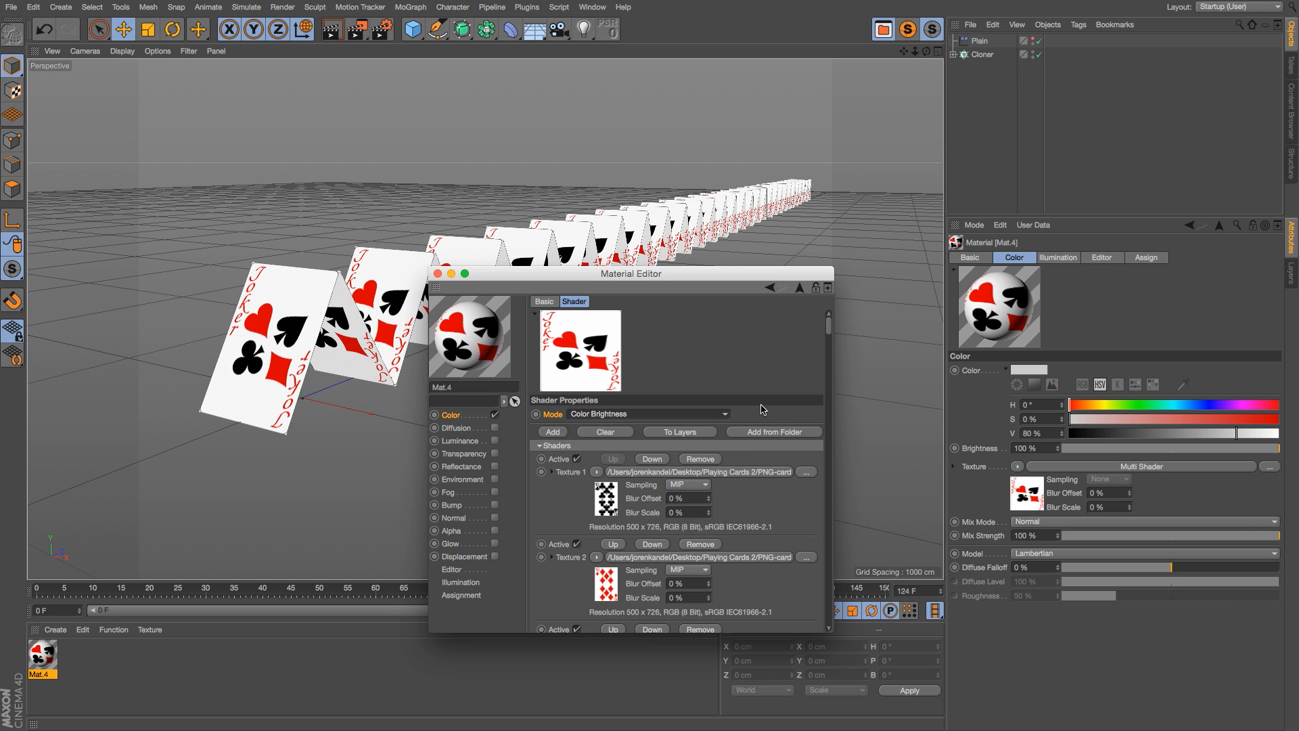
scroll(down, 3)
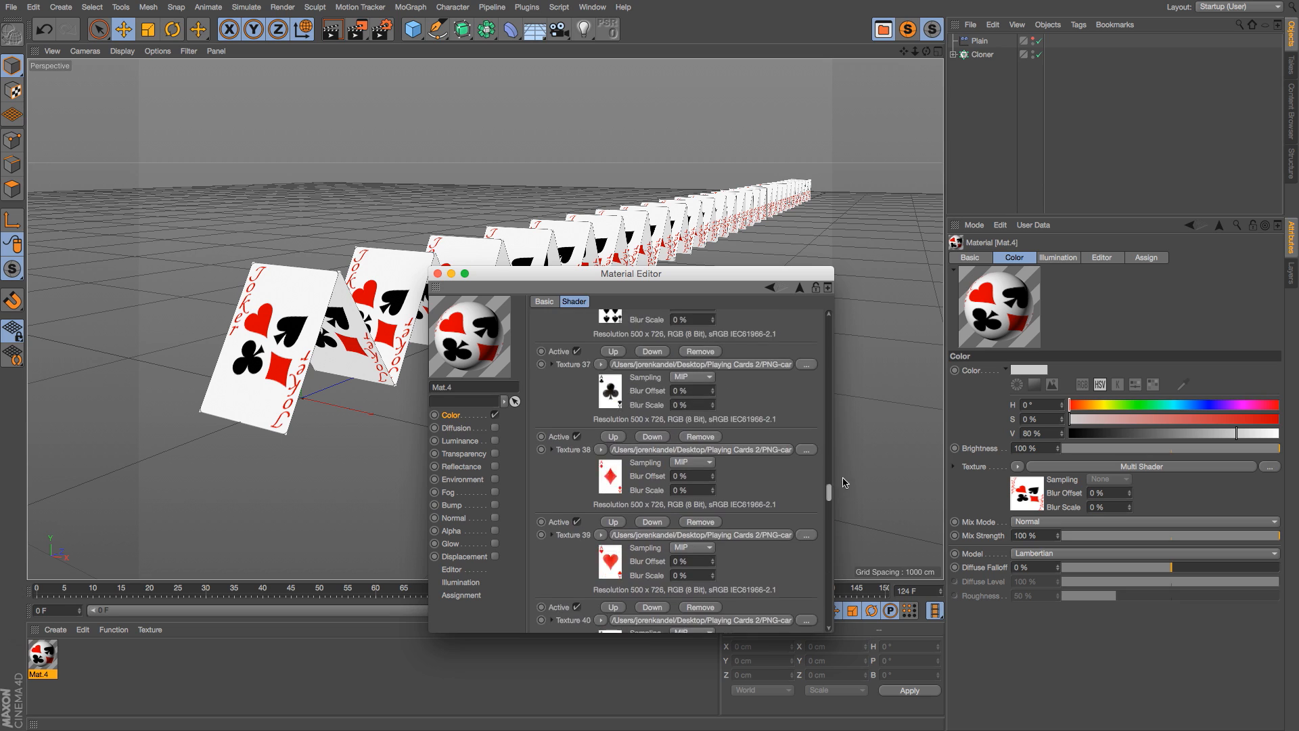
scroll(up, 3)
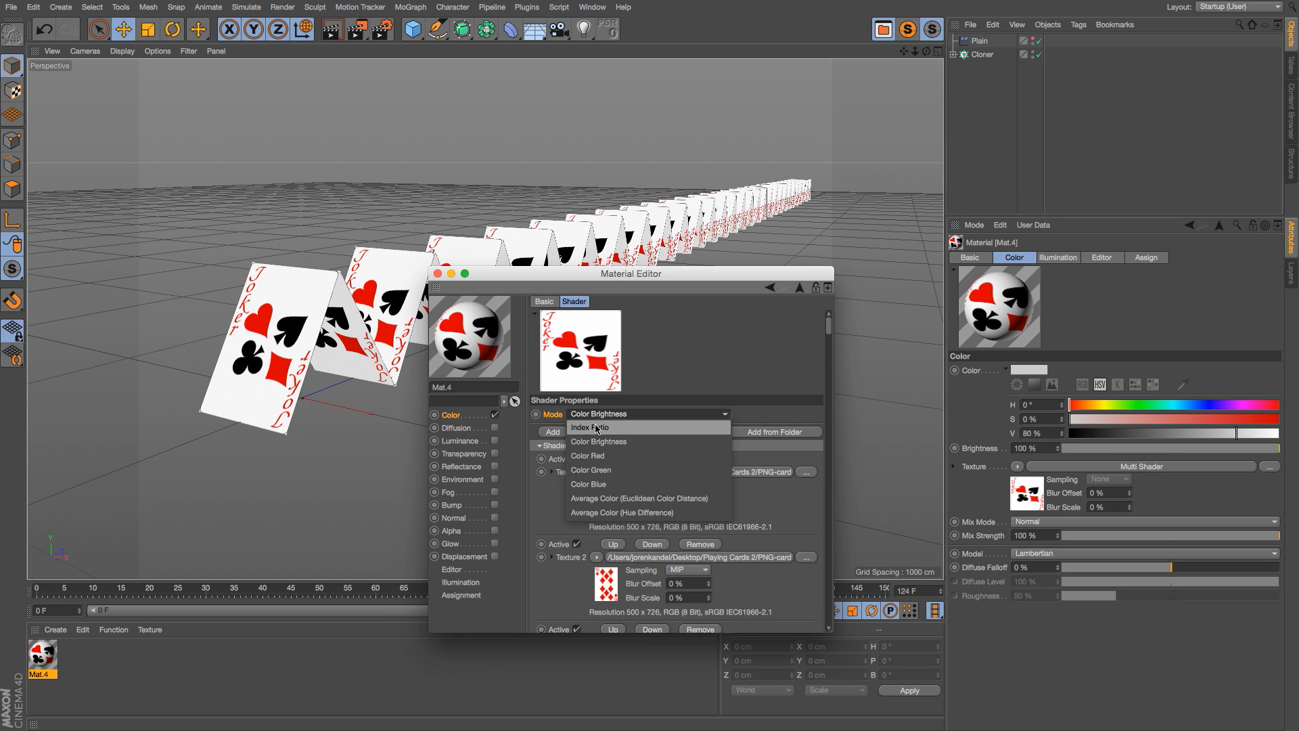
Switch the Multi Shader mode to Index Ratio, then back to Color Brightness.
click(590, 426)
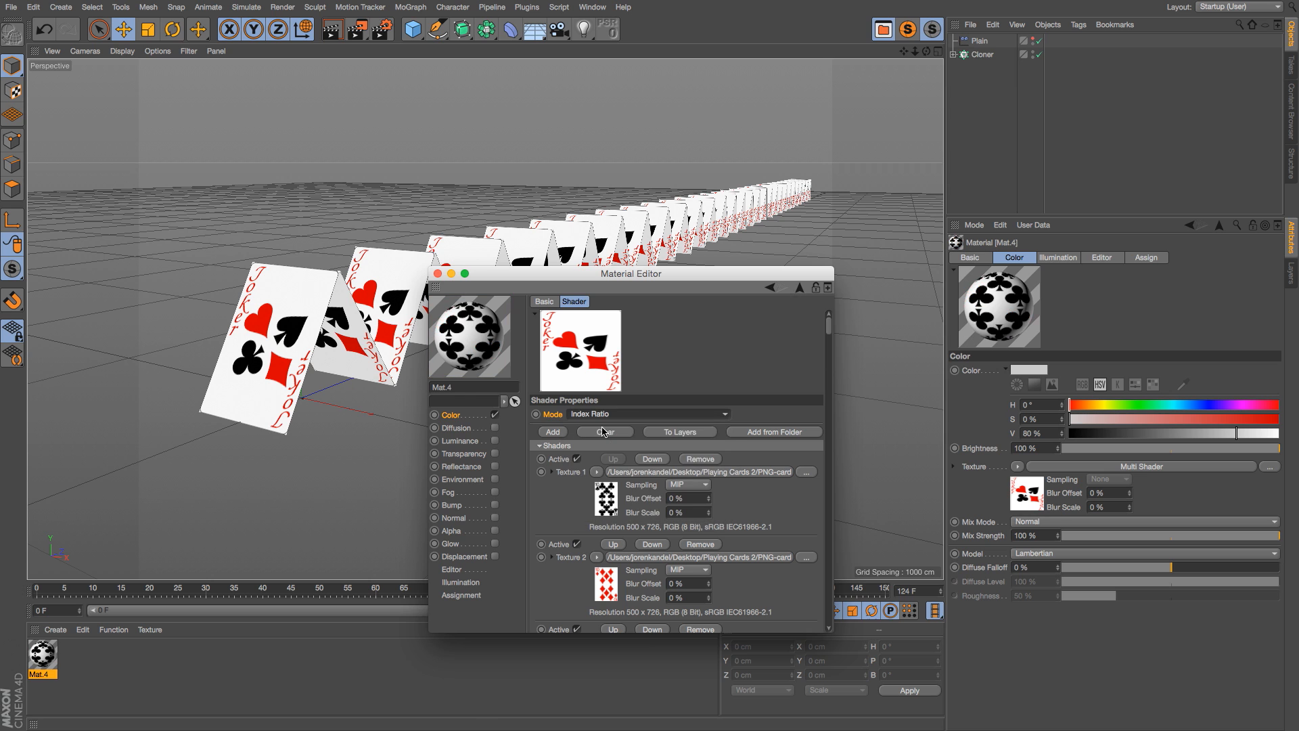
click(932, 30)
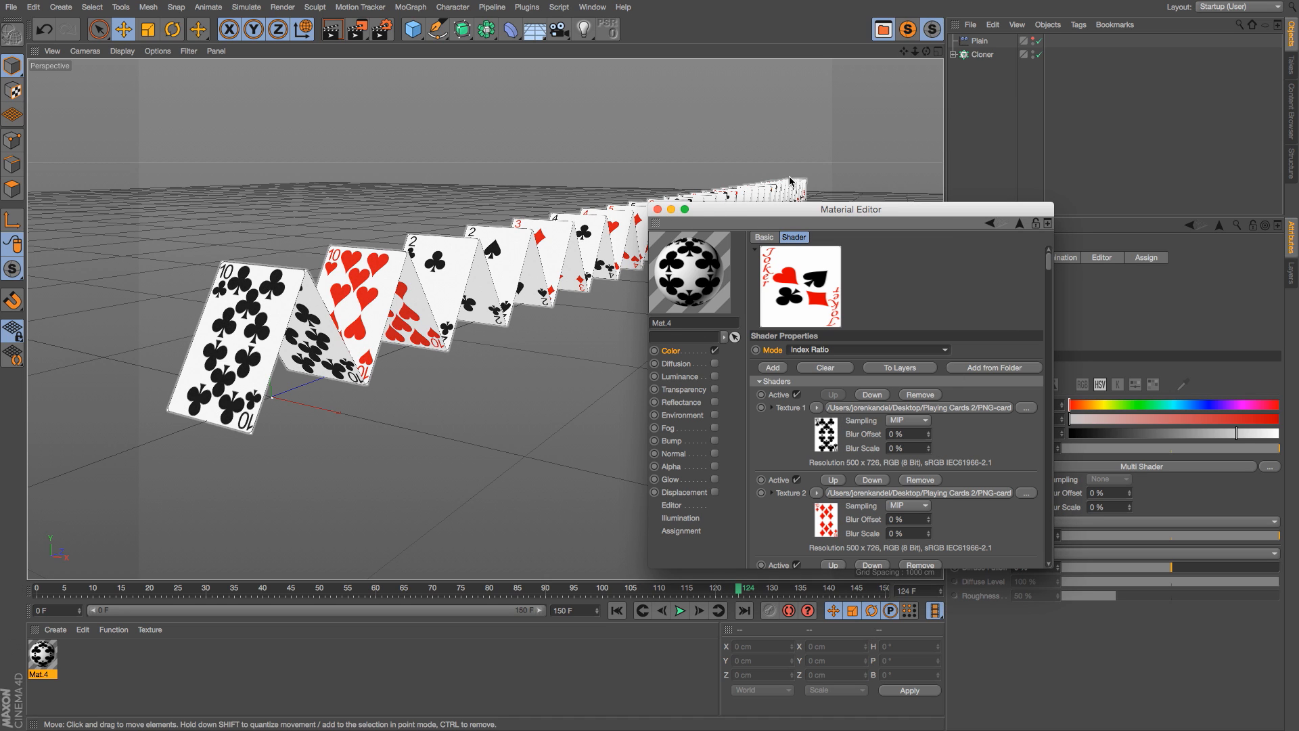
mouse_move(275, 308)
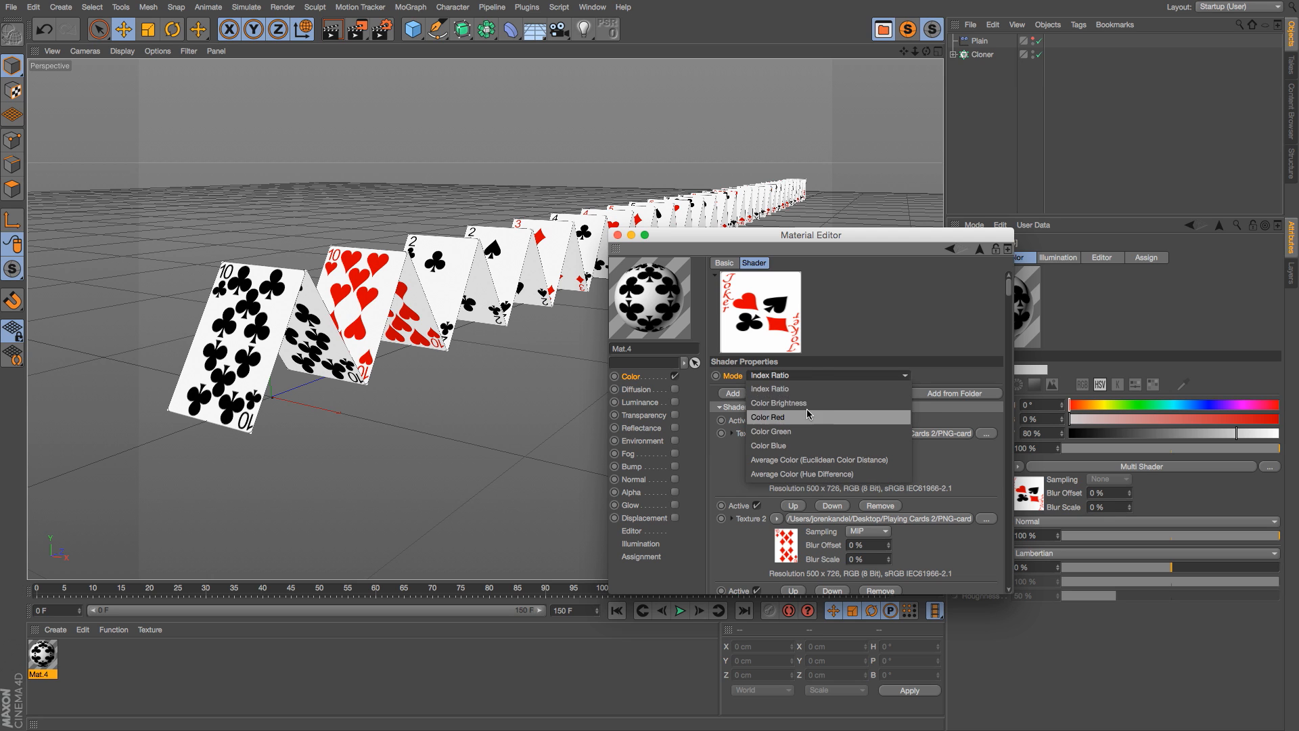
click(777, 404)
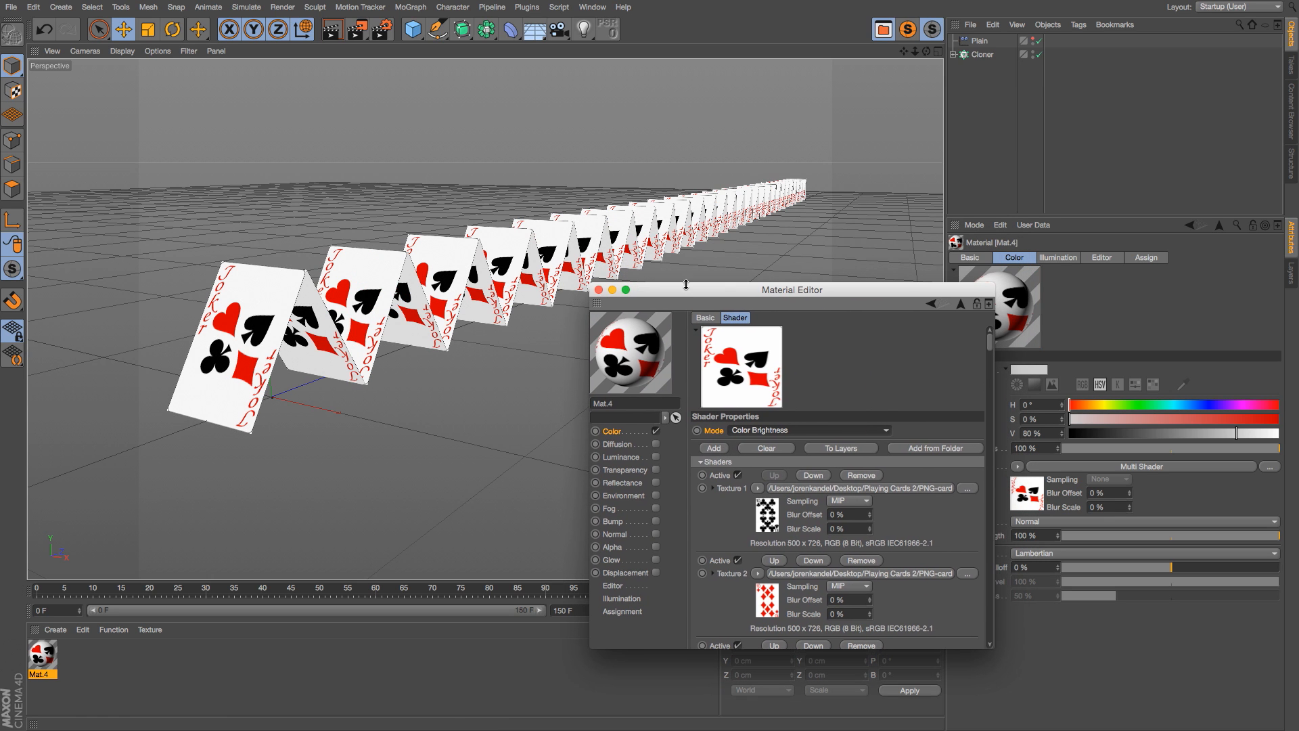
Add a MoGraph Random effector so the cloner lists Plain and Random.
click(409, 7)
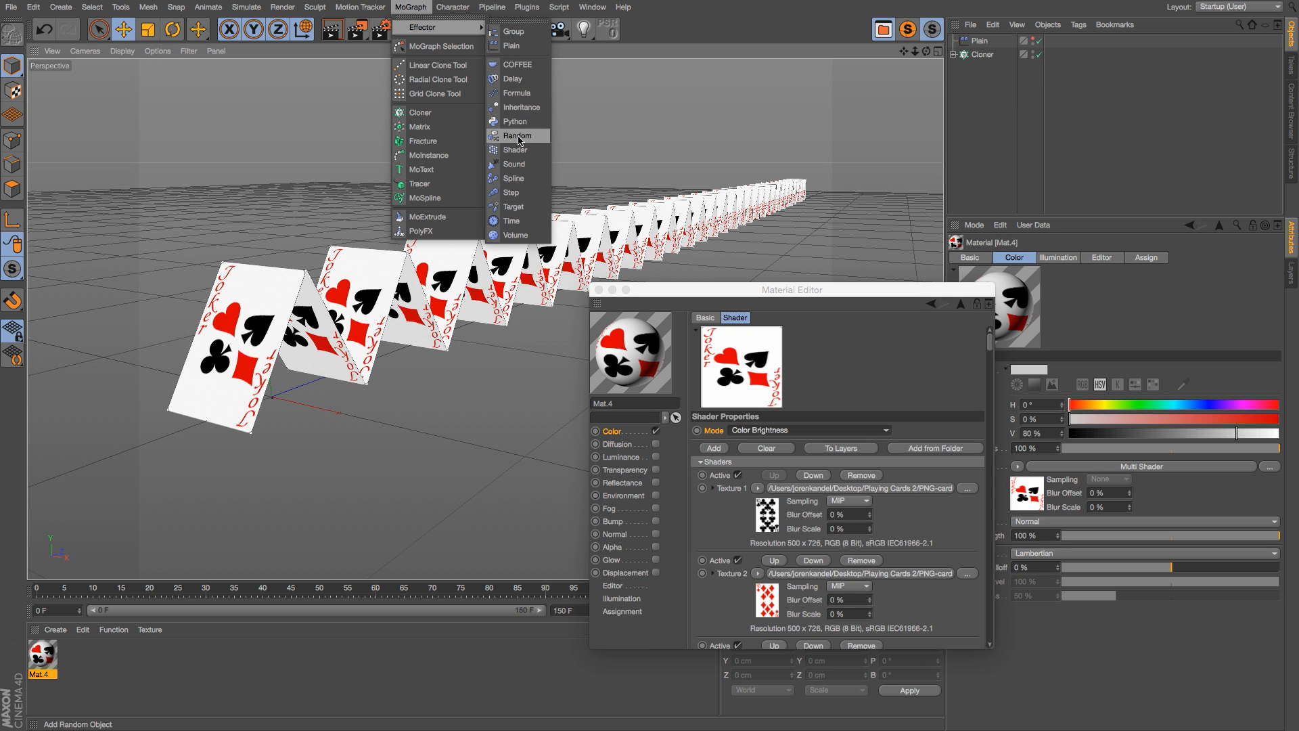
click(516, 135)
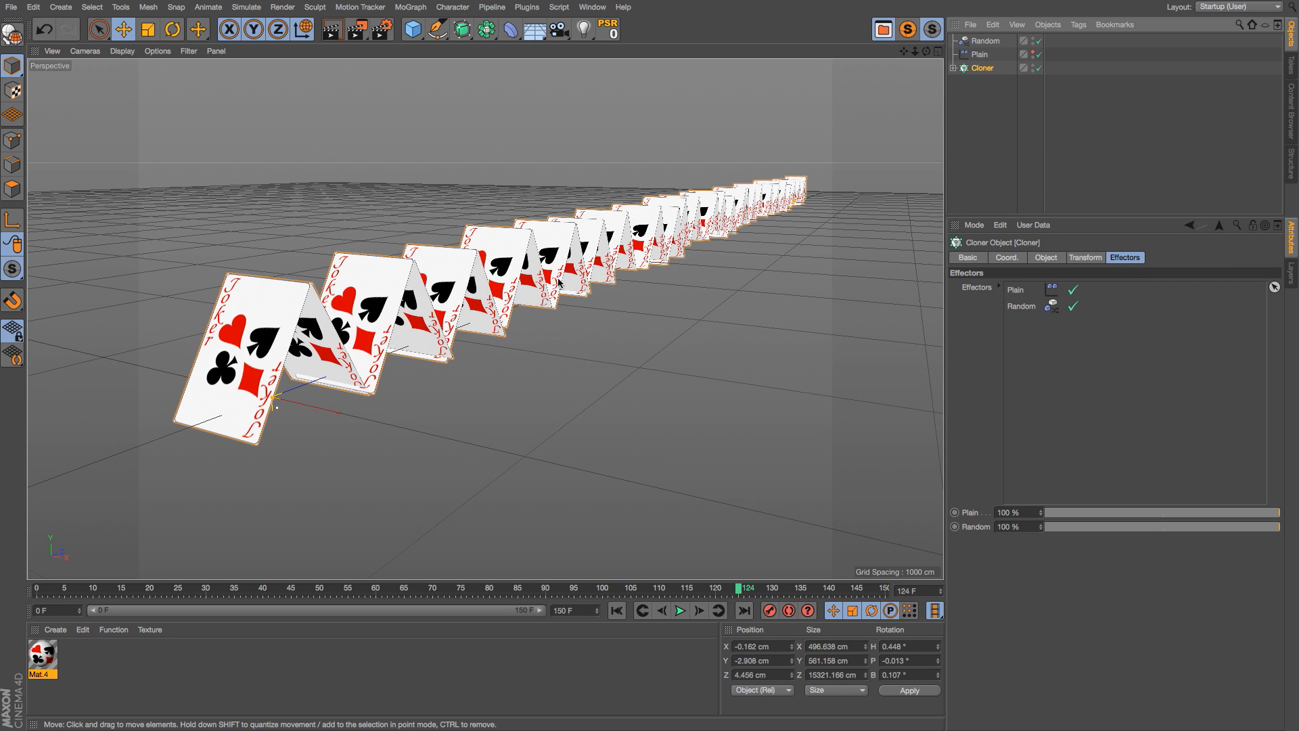
Disable Position on the Random effector and set its Color Mode to On.
click(986, 41)
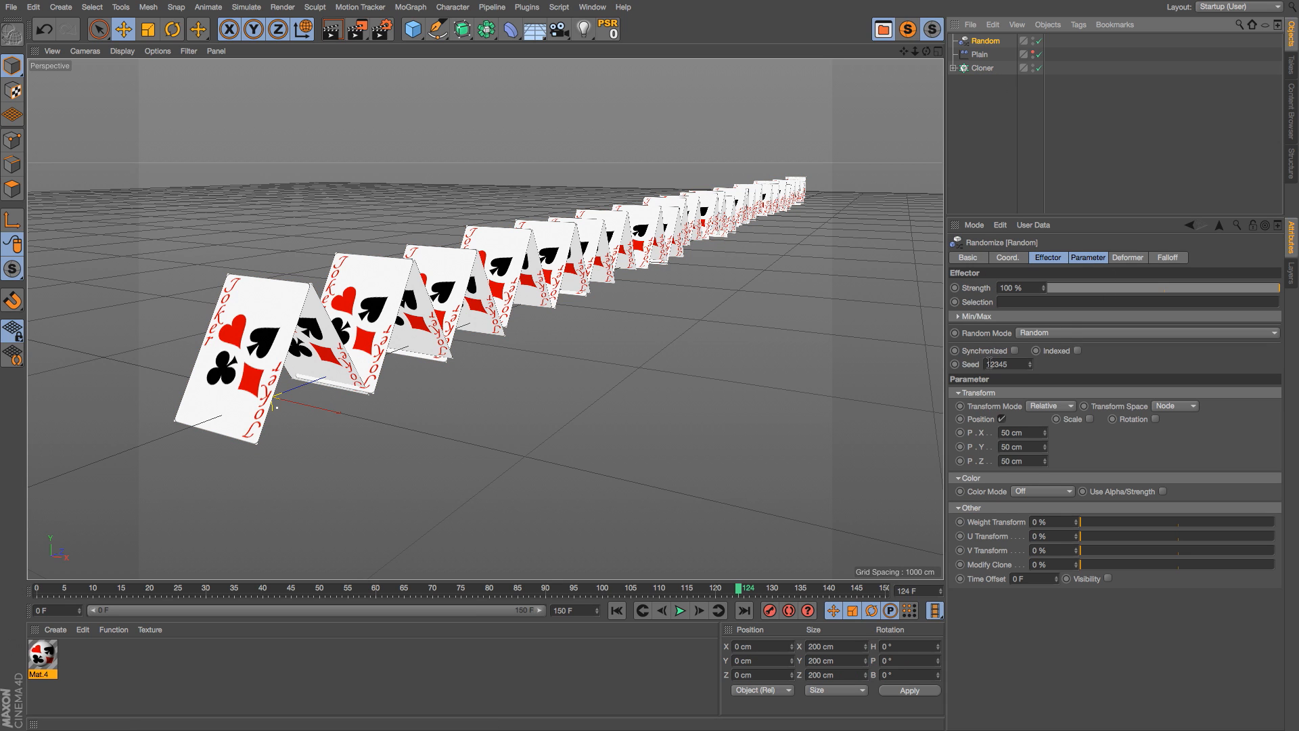
click(999, 418)
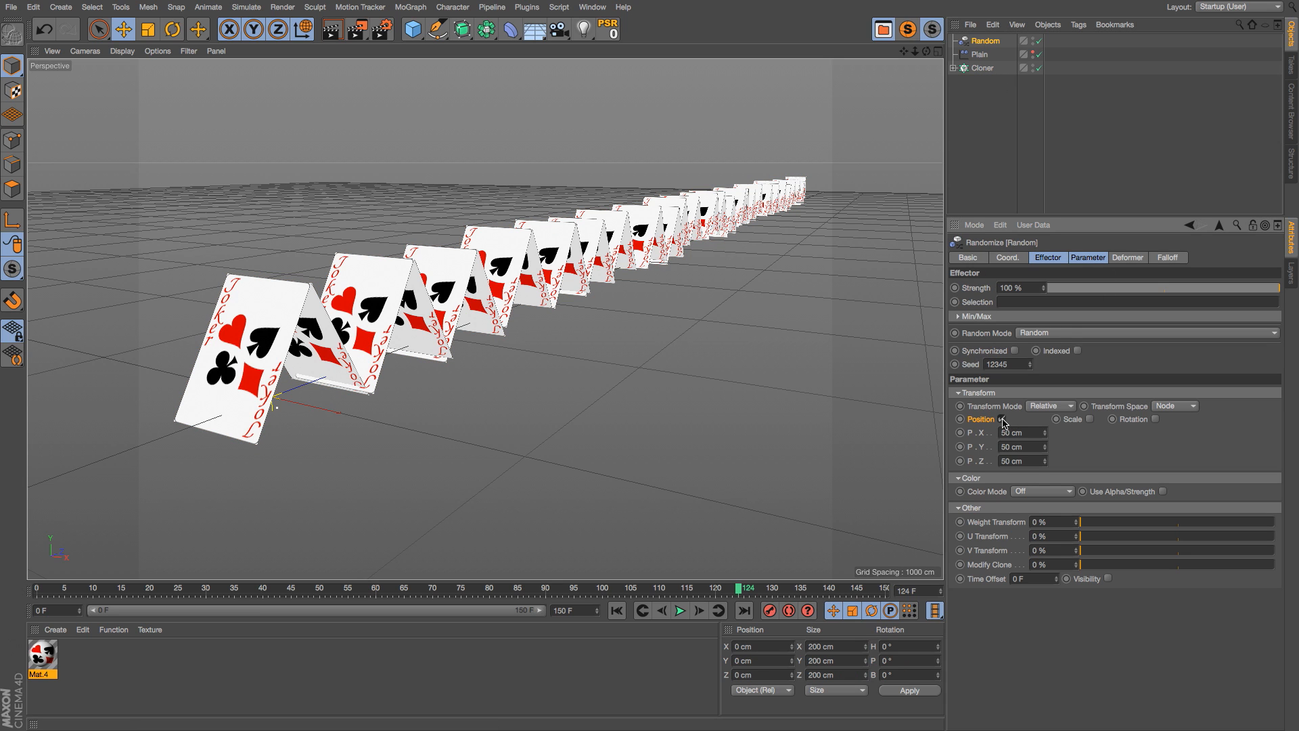
click(1002, 418)
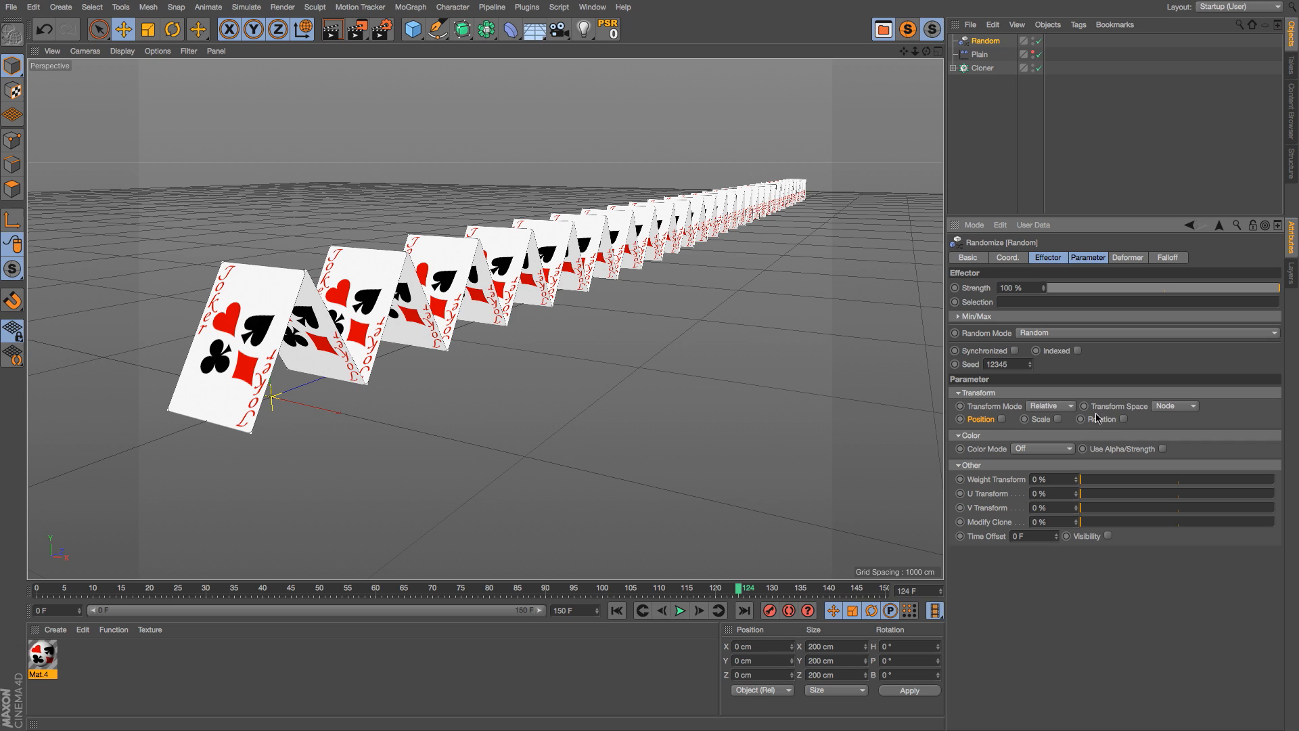
mouse_move(973, 420)
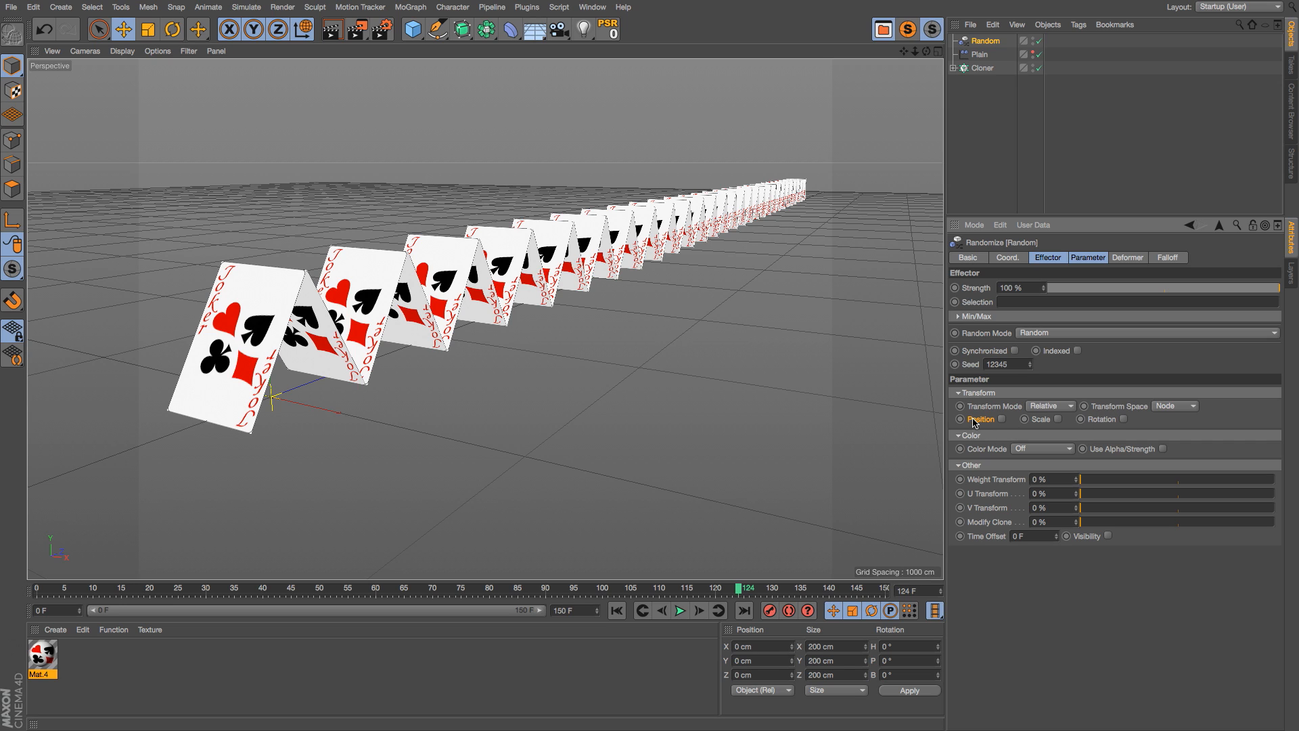
mouse_move(986, 449)
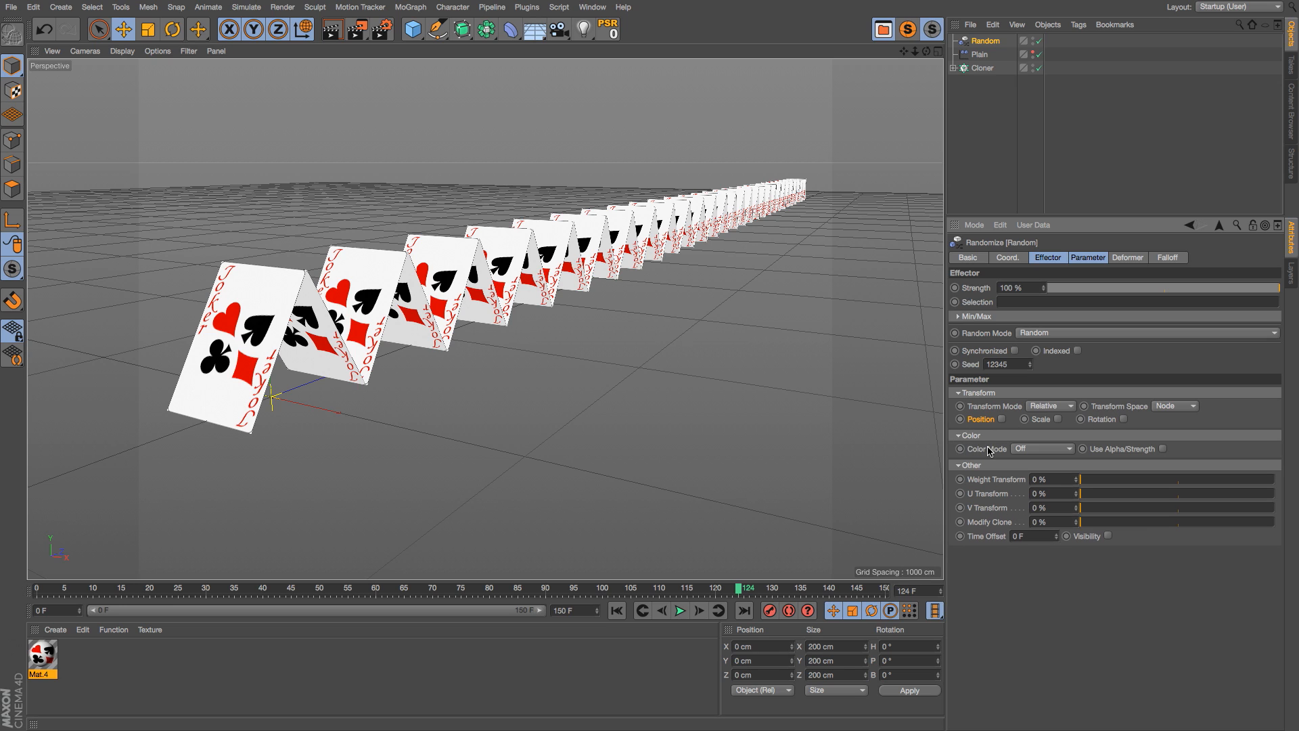
click(1042, 448)
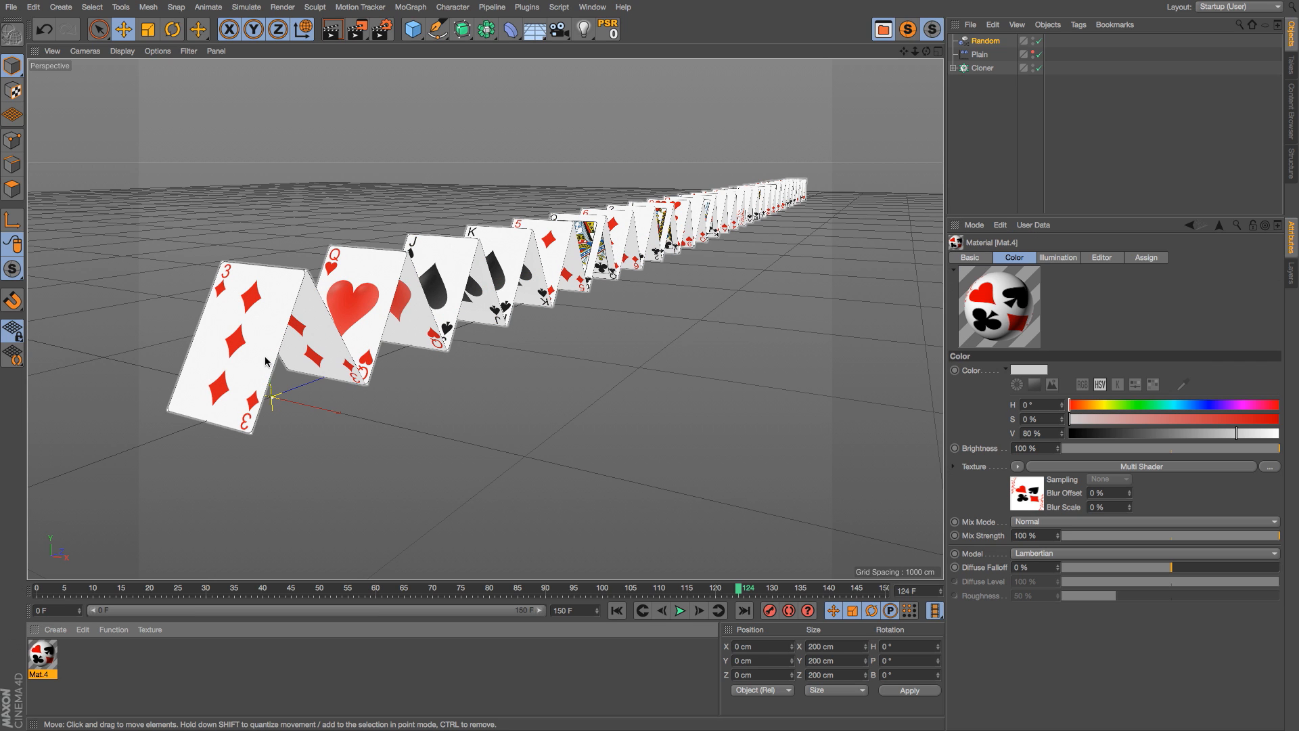
mouse_move(785, 216)
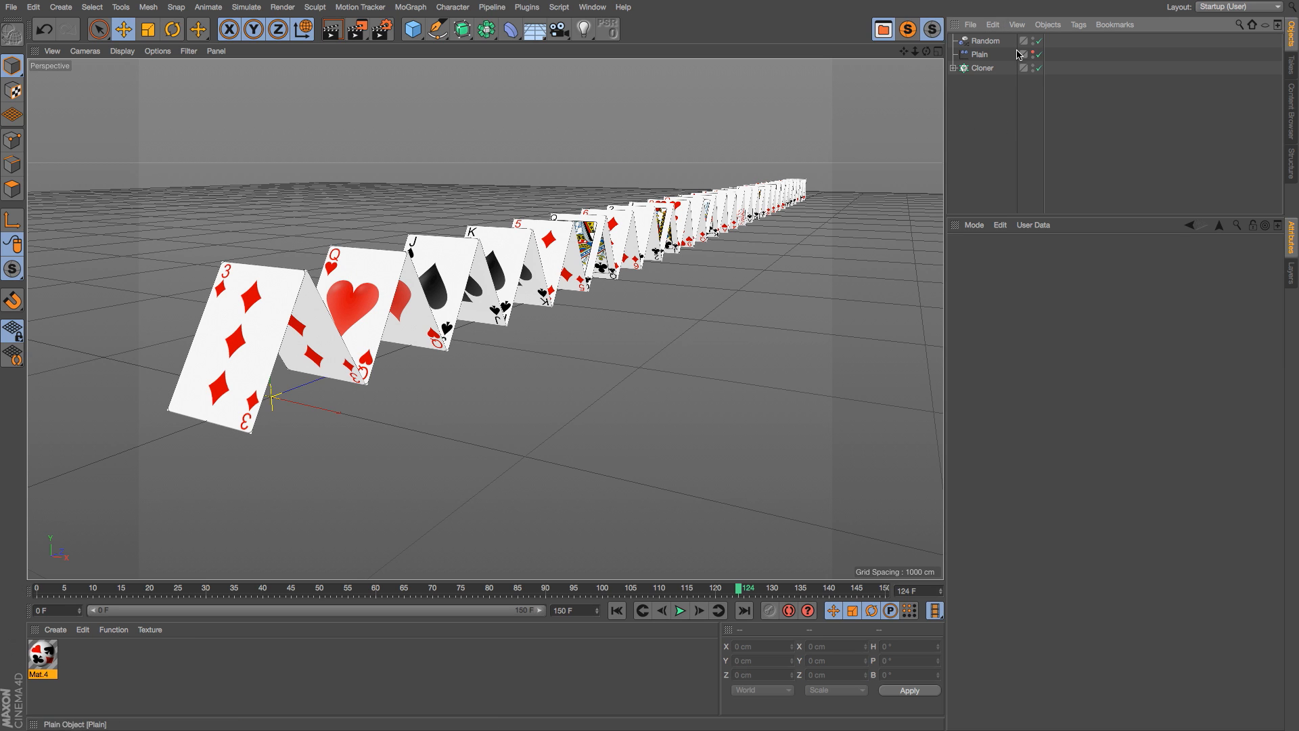
mouse_move(385, 428)
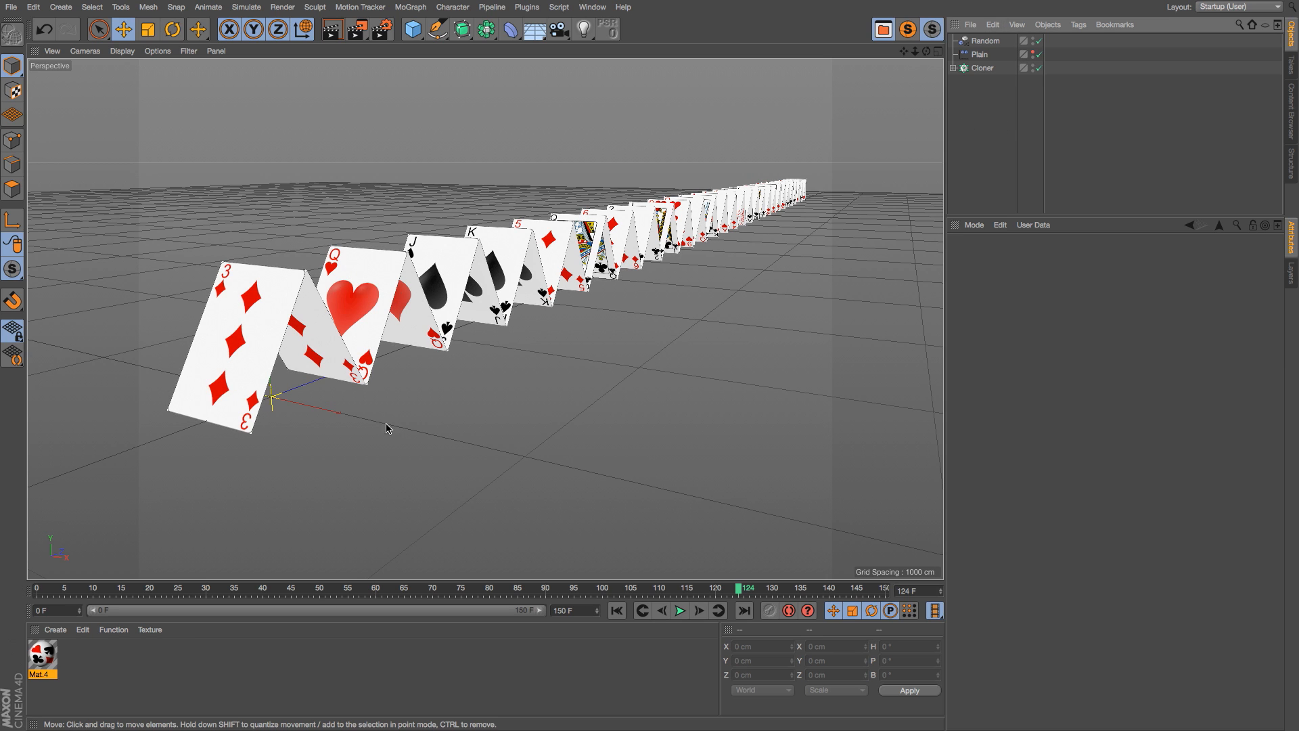
Duplicate the card Cloner as Cloner.1 and inspect the copied card planes in the hierarchy.
click(981, 68)
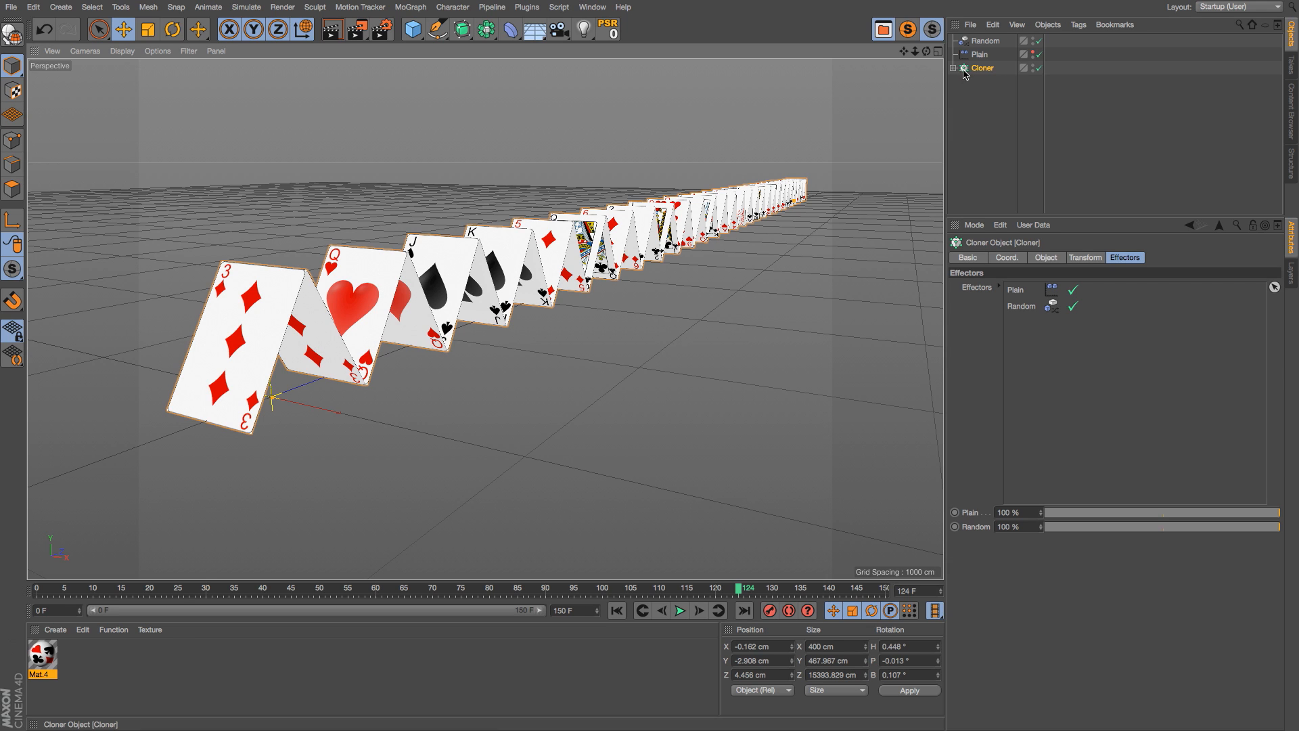
click(953, 67)
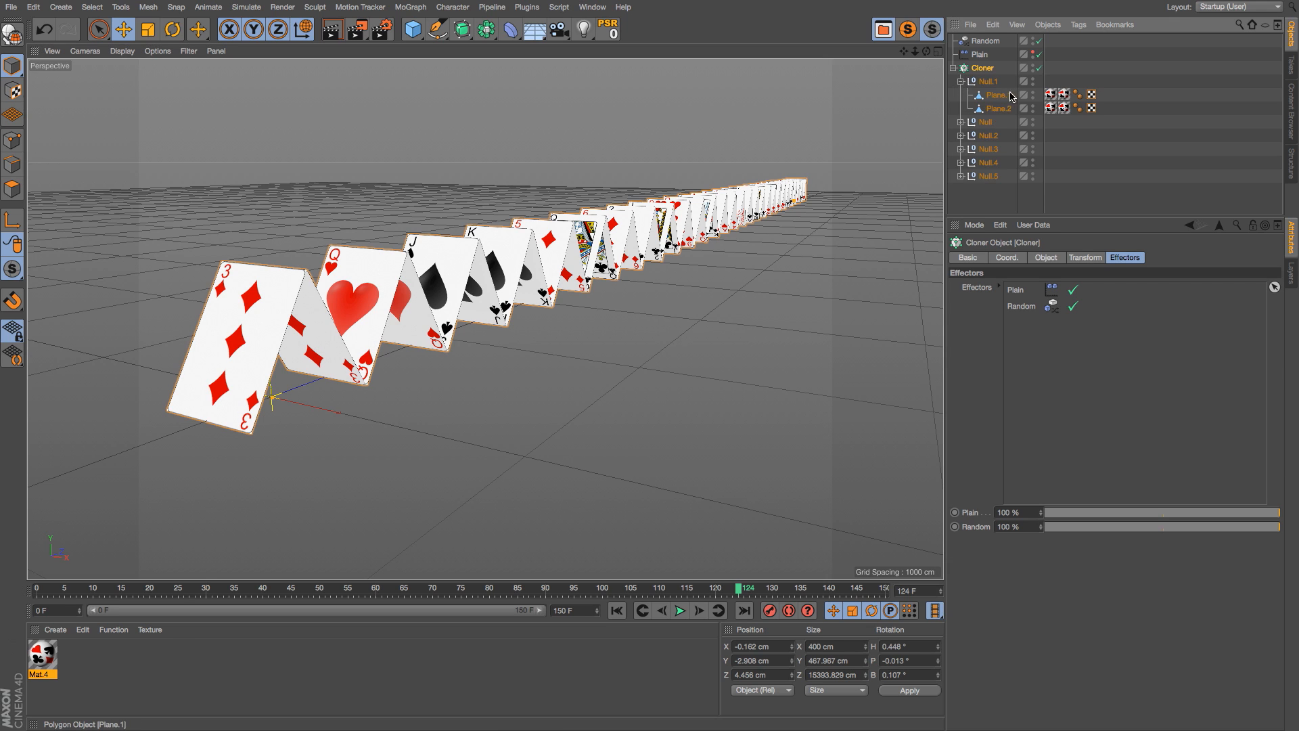
click(994, 95)
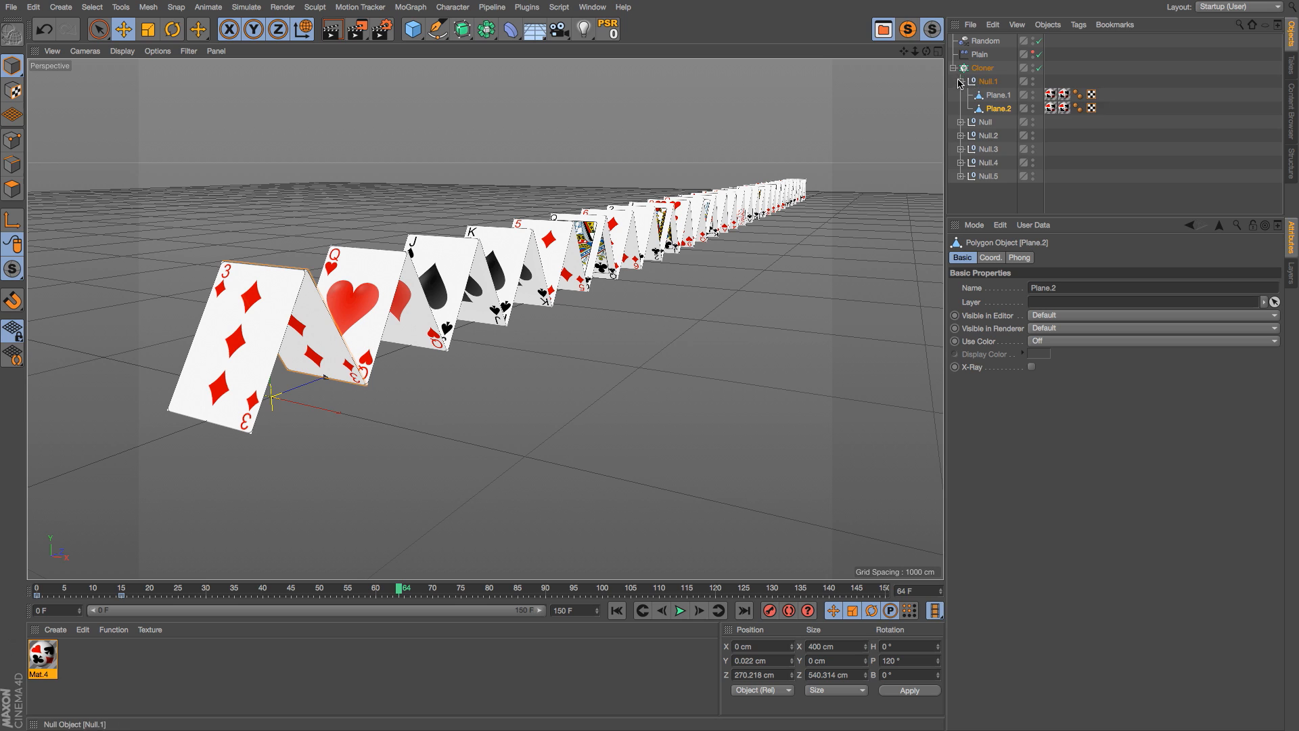
click(987, 82)
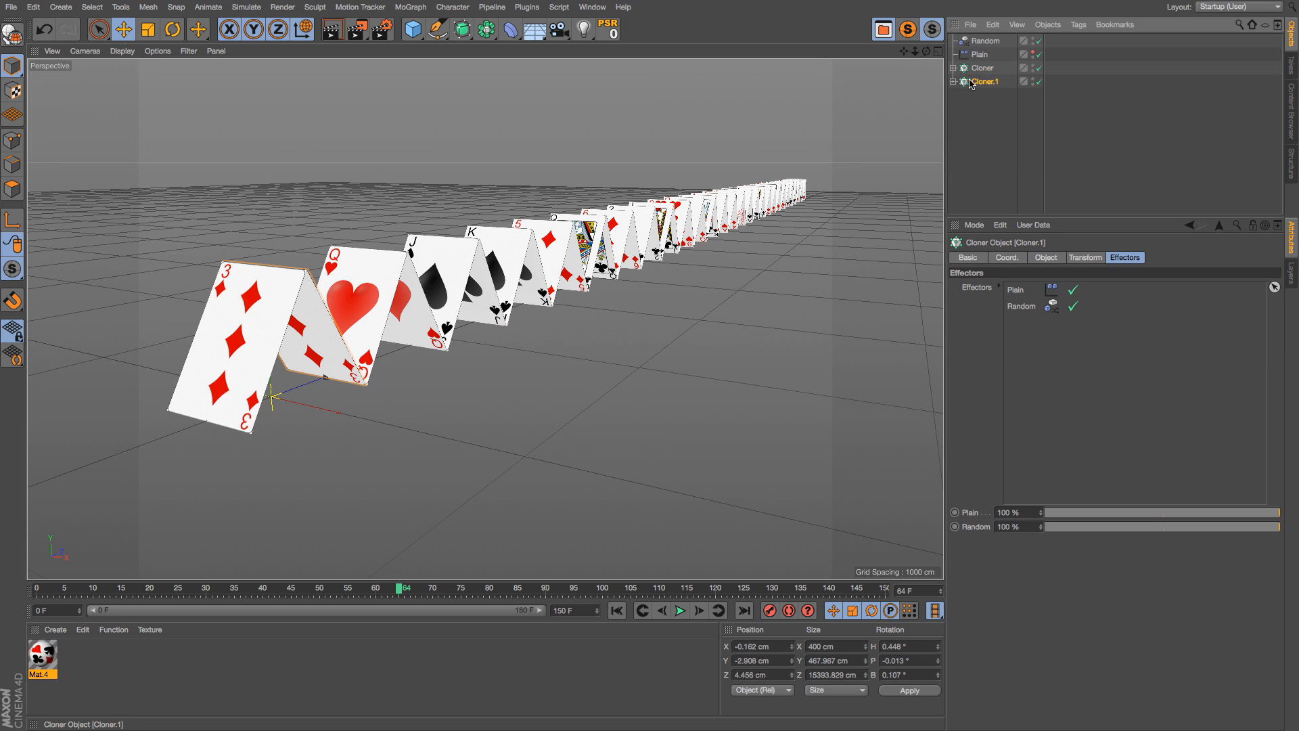
click(958, 68)
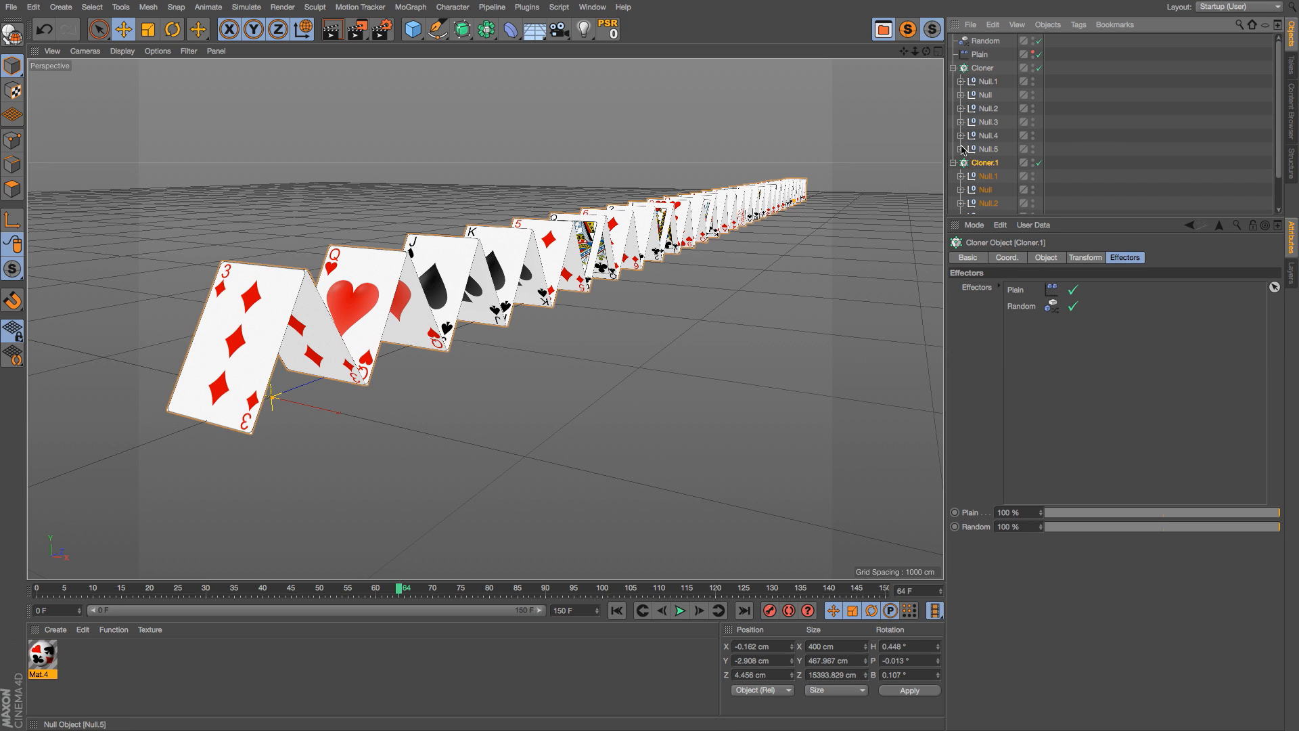
click(973, 81)
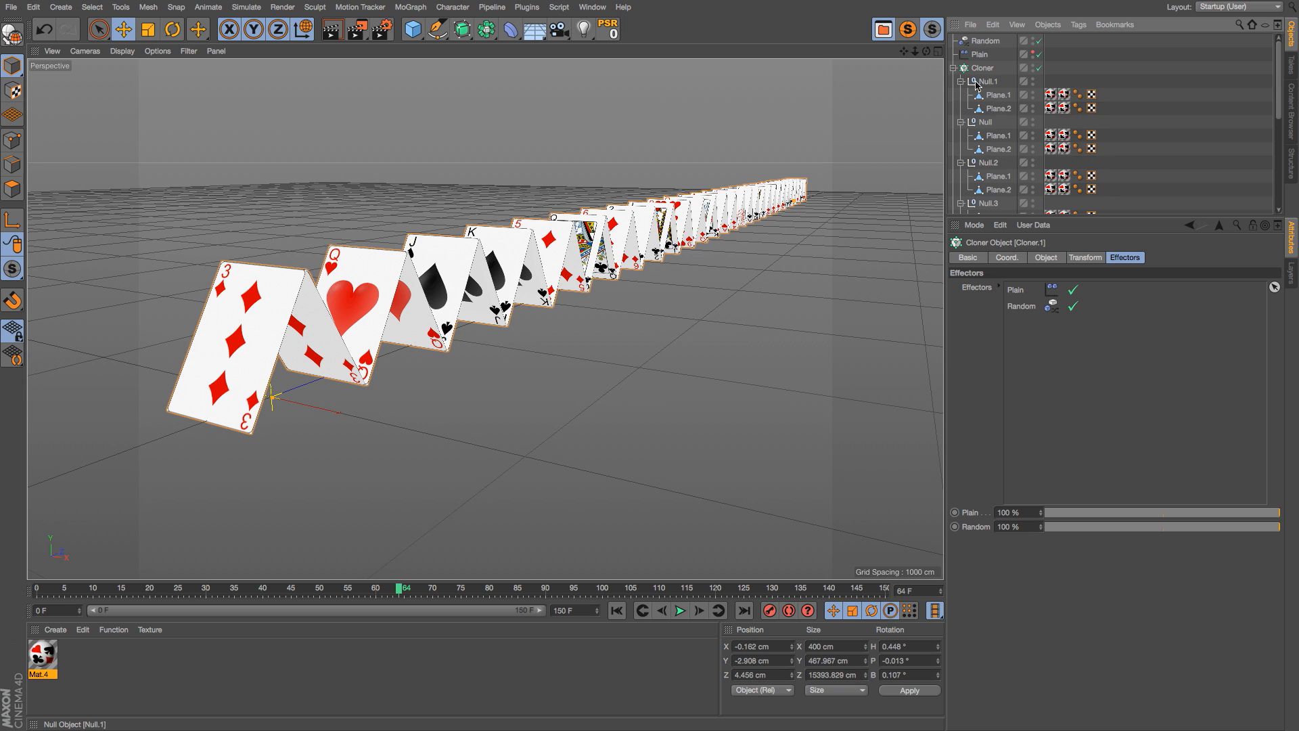
click(998, 149)
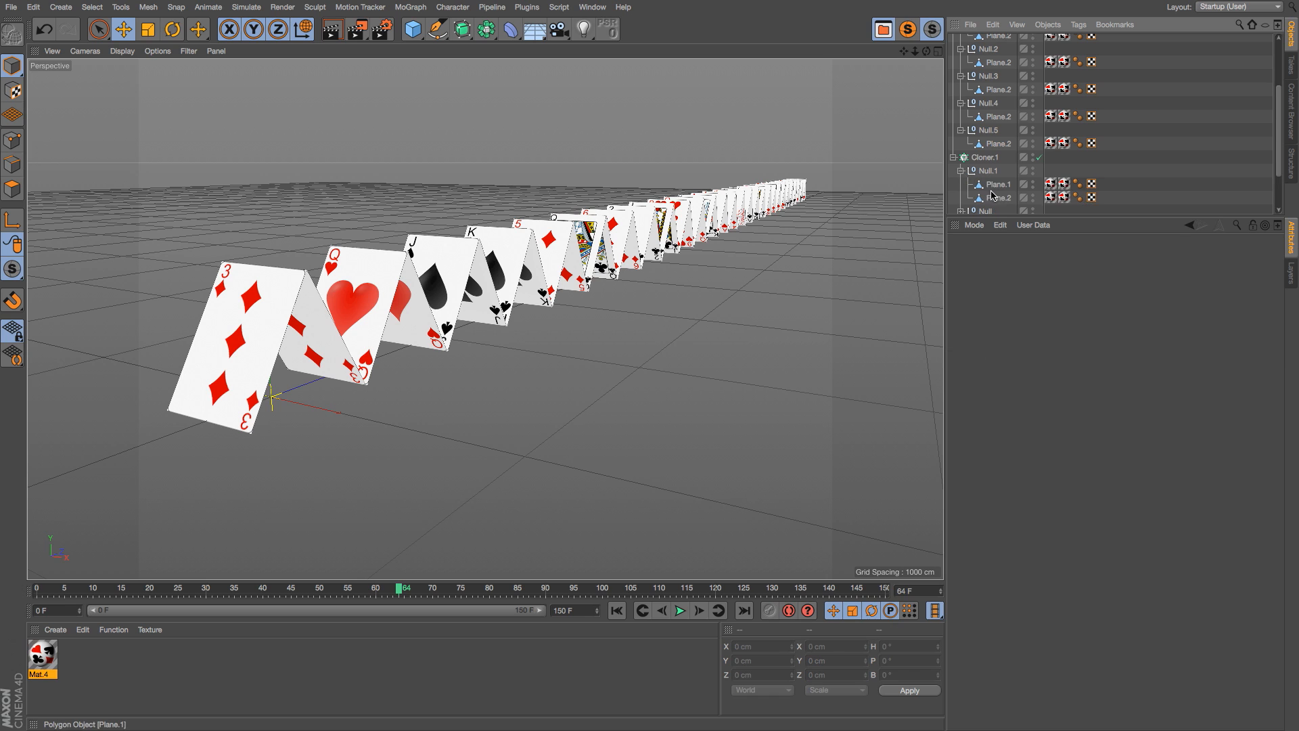
scroll(down, 3)
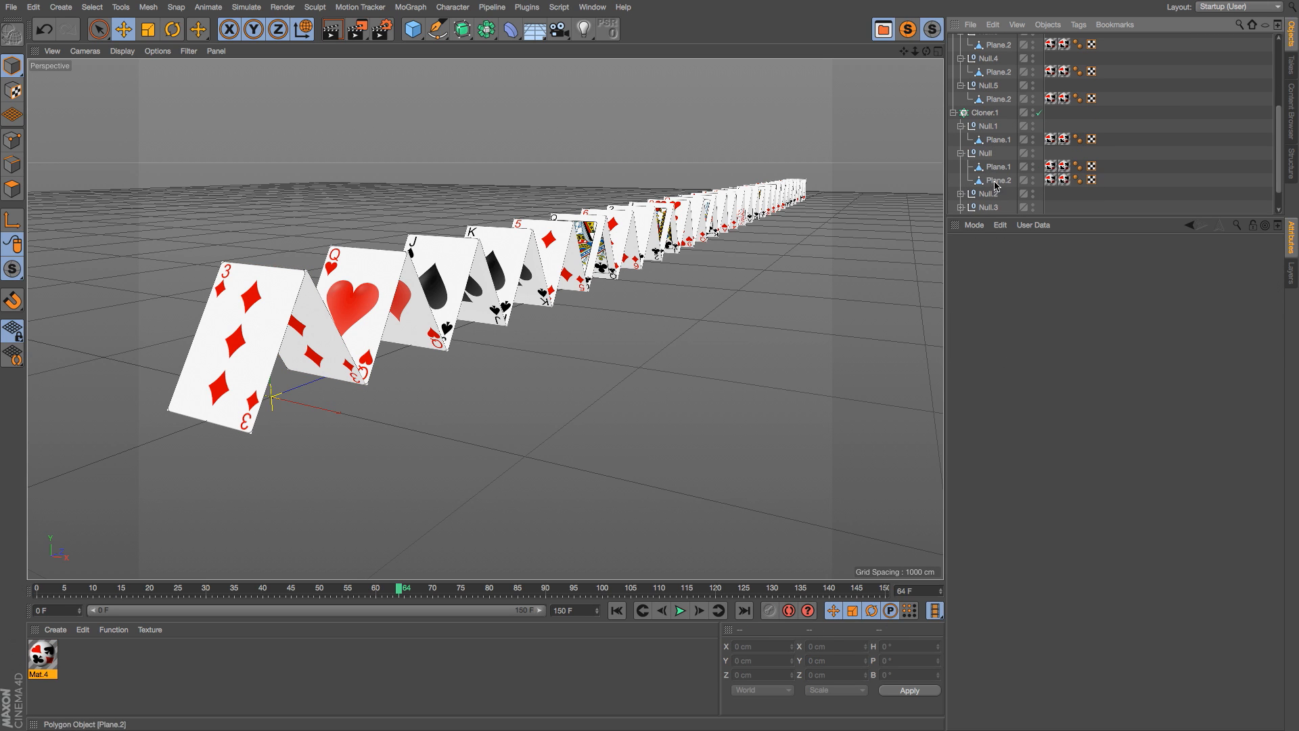
click(997, 165)
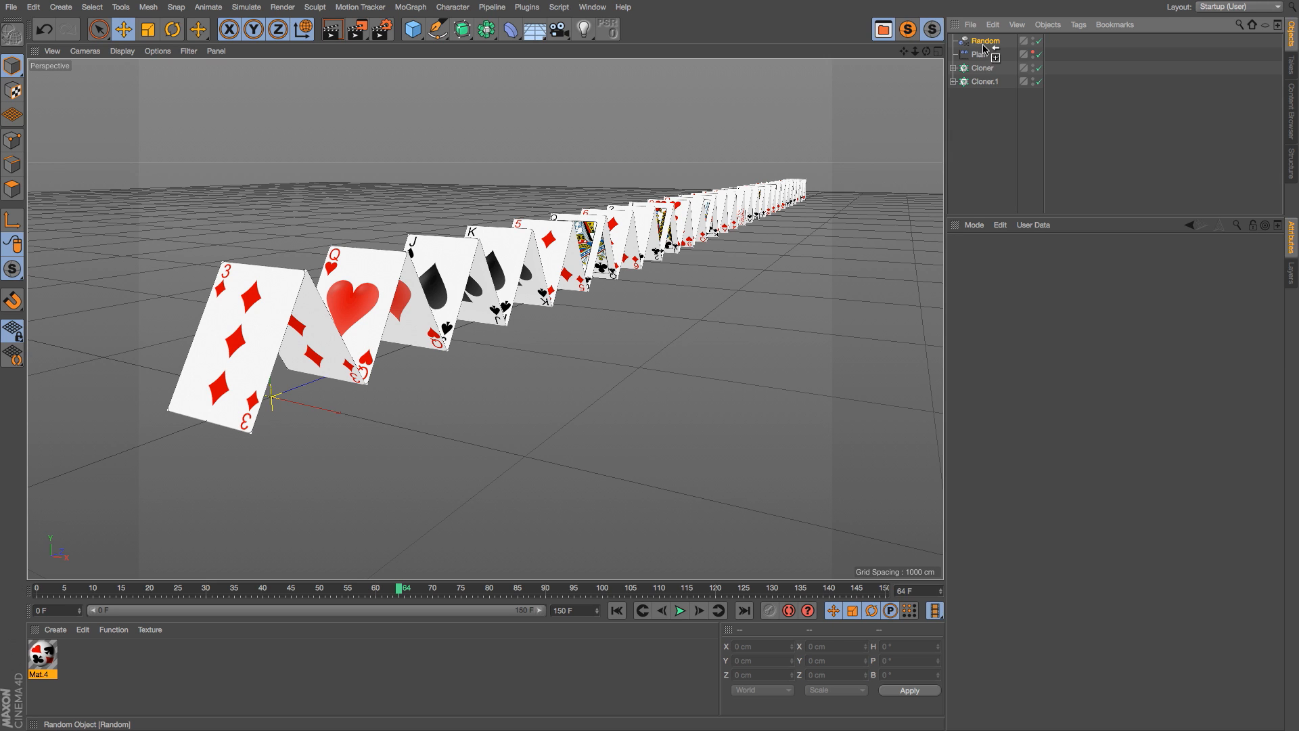
Duplicate Random as Random.1 for Cloner.1 and change Random.1's Seed value.
click(985, 95)
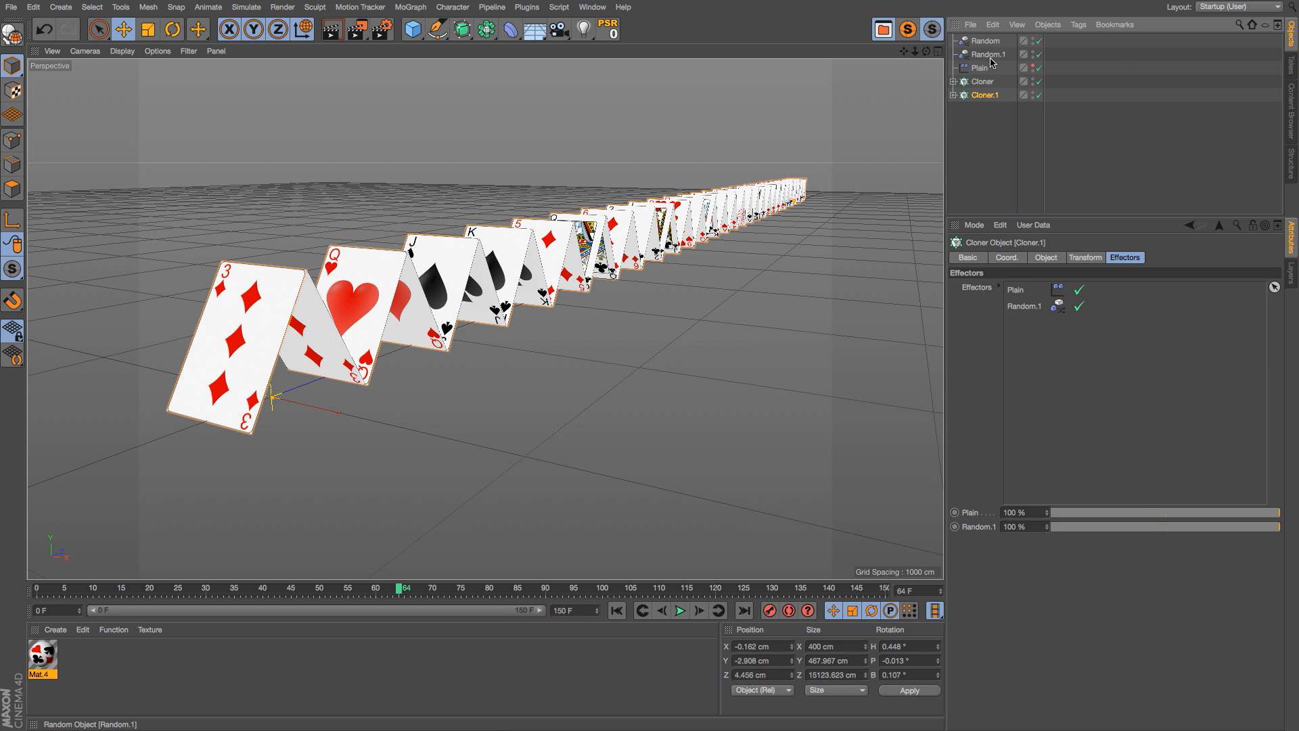
click(988, 54)
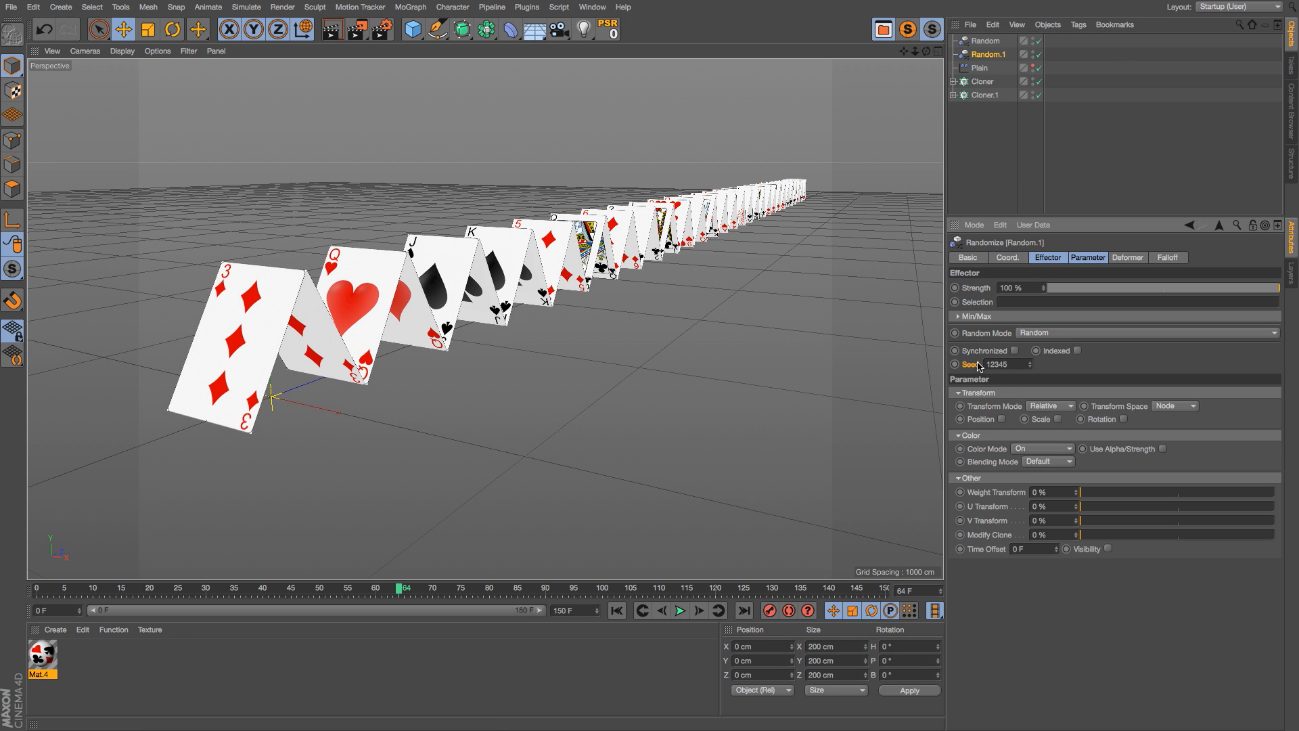
click(1003, 364)
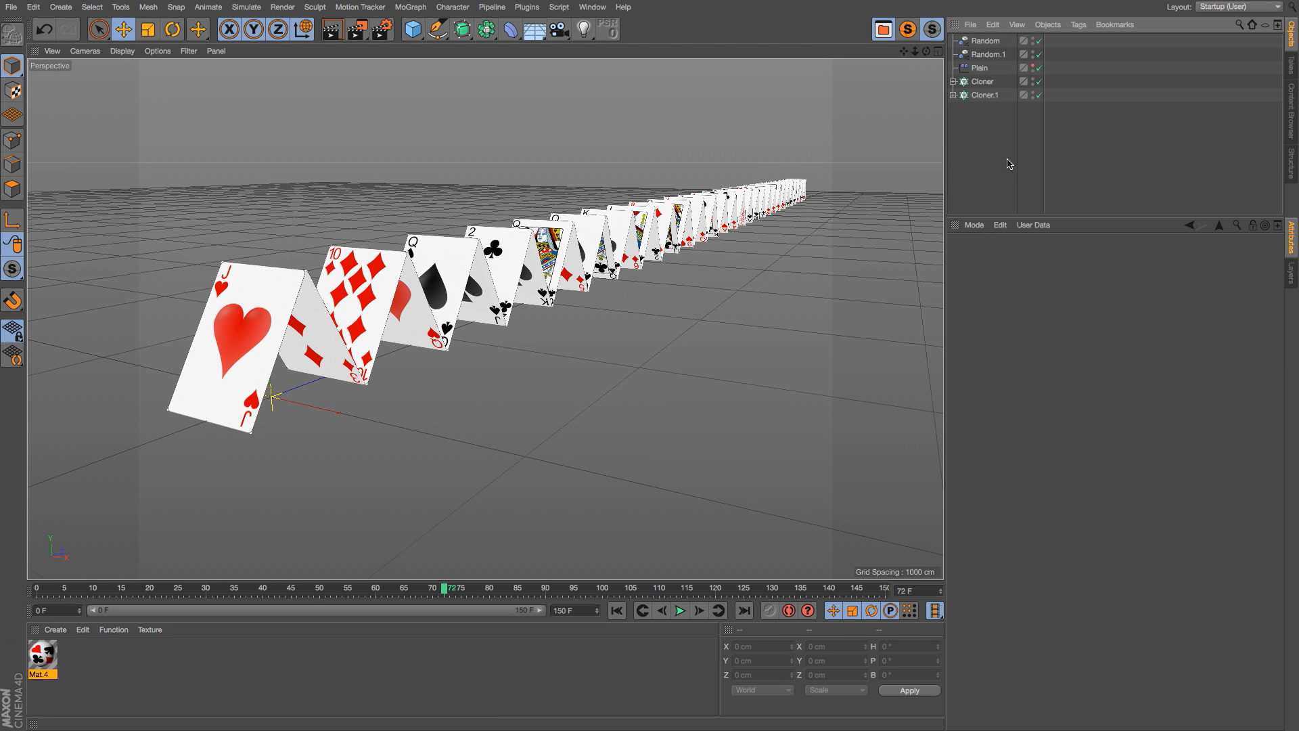
mouse_move(999, 154)
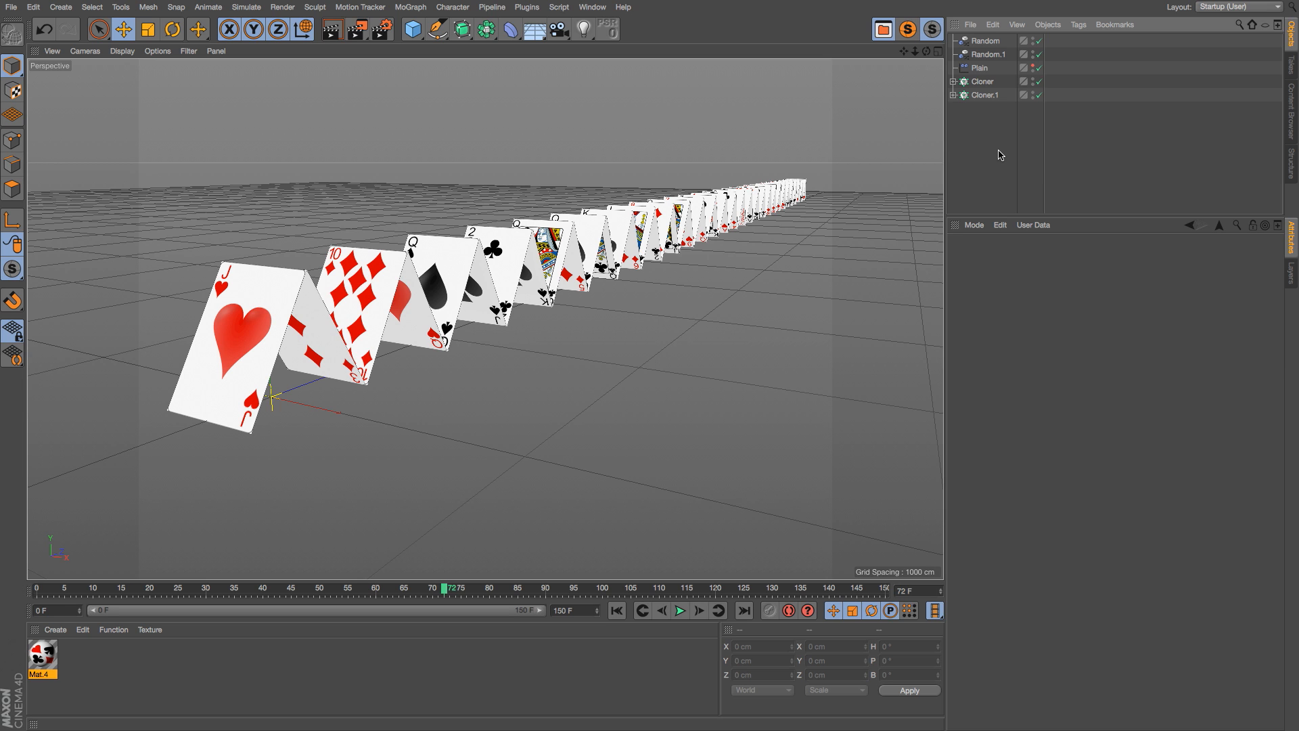